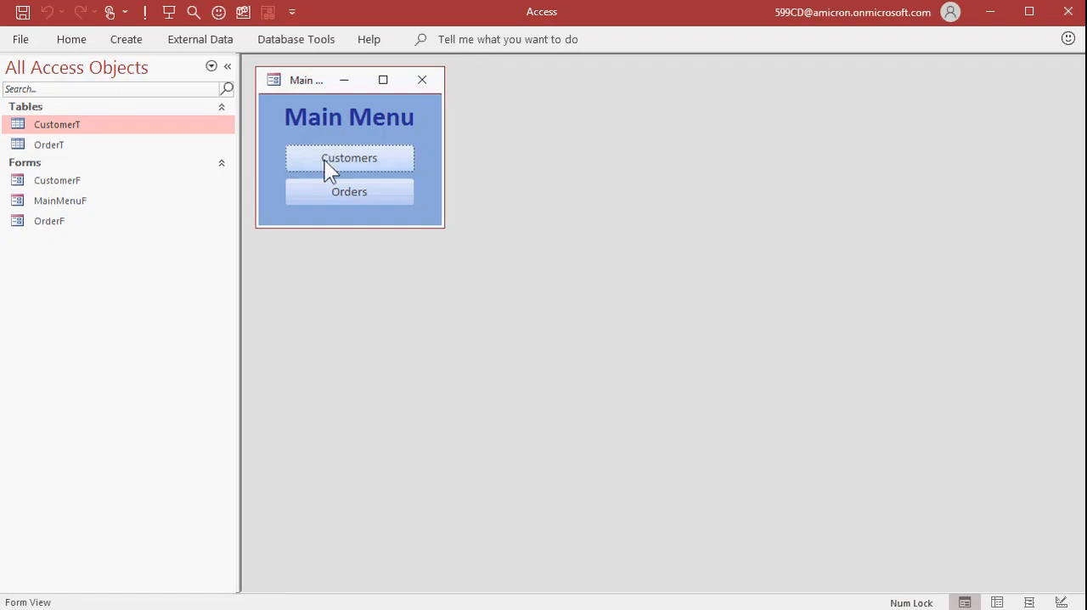
Bring up the CustomerF form from the Main Menu showing the first customer record
click(348, 158)
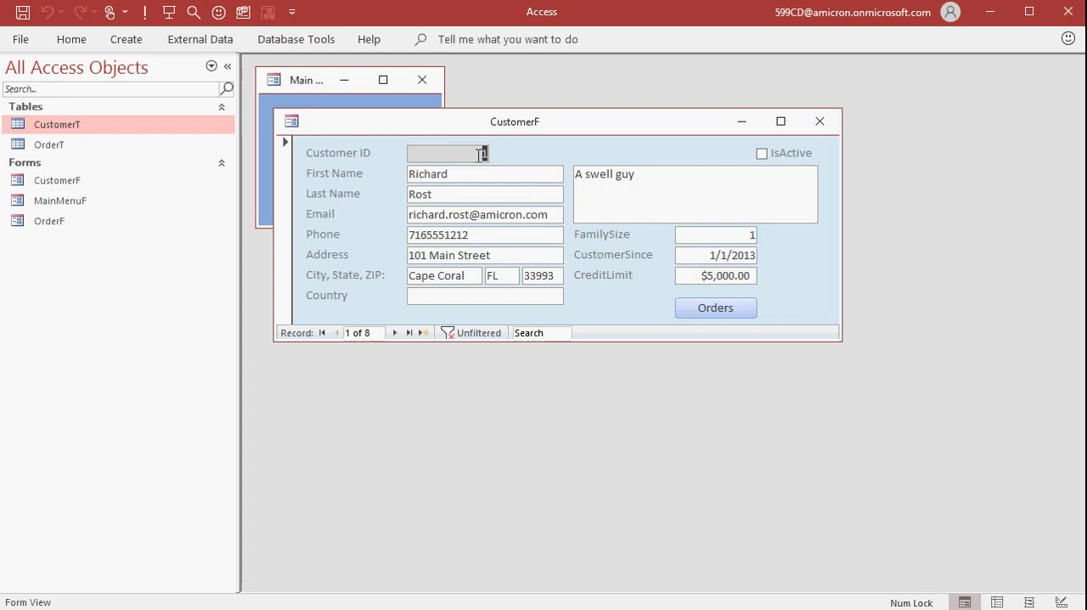
mouse_move(508, 158)
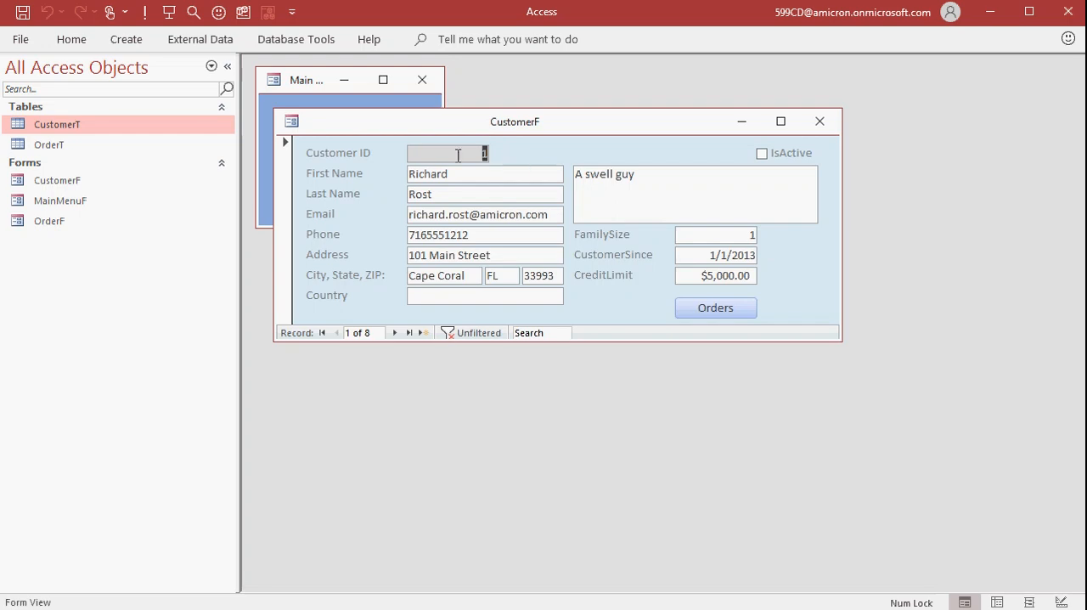
mouse_move(525, 165)
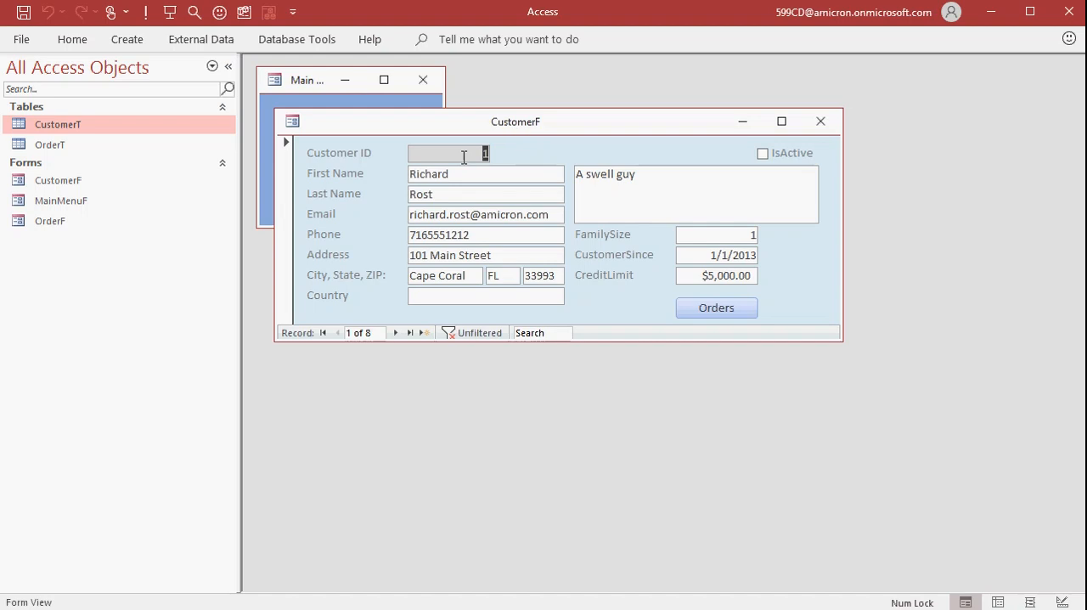
mouse_move(426, 173)
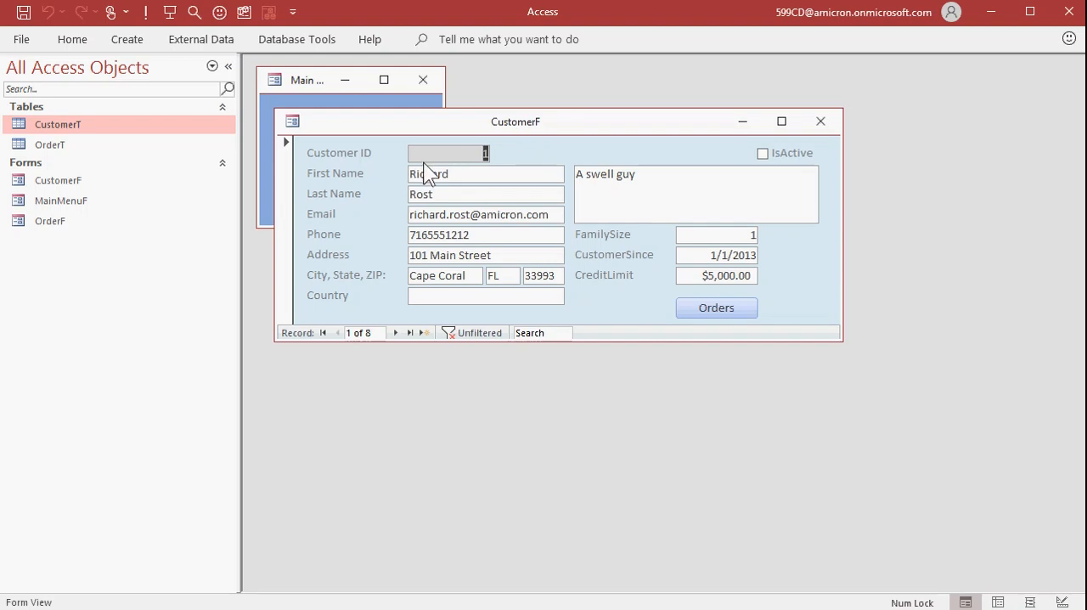
mouse_move(644, 173)
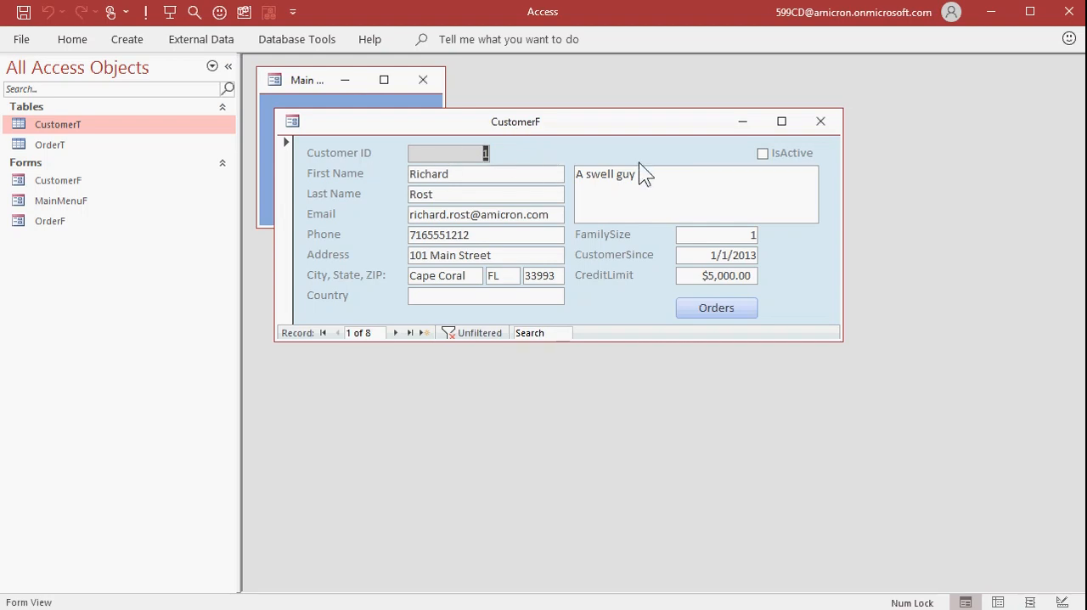
Insert a Short Text field named CustomerCode into CustomerT directly after CustomerID
click(820, 120)
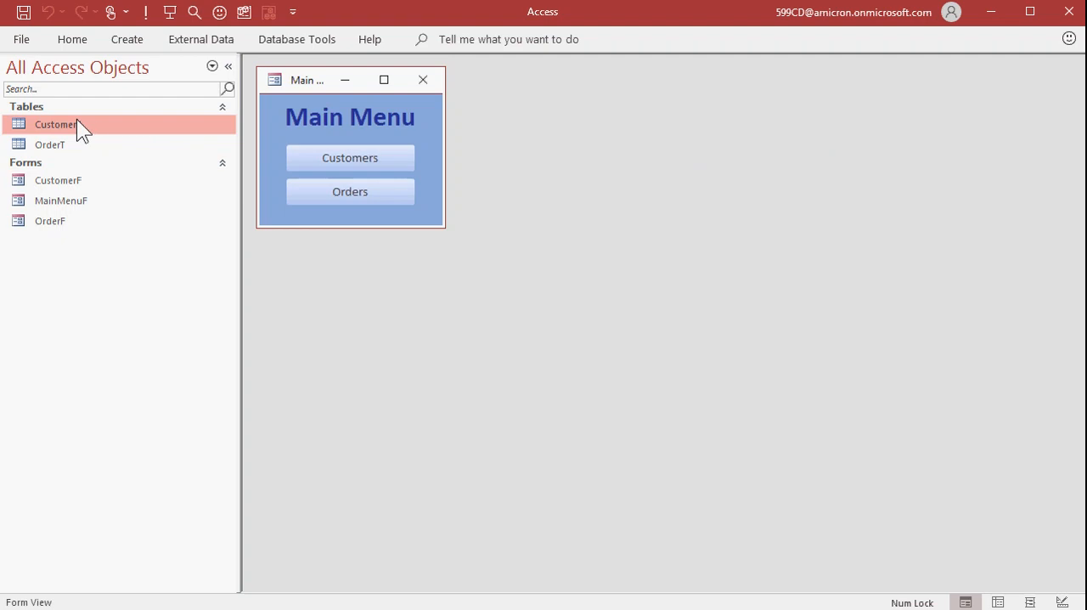
double_click(54, 124)
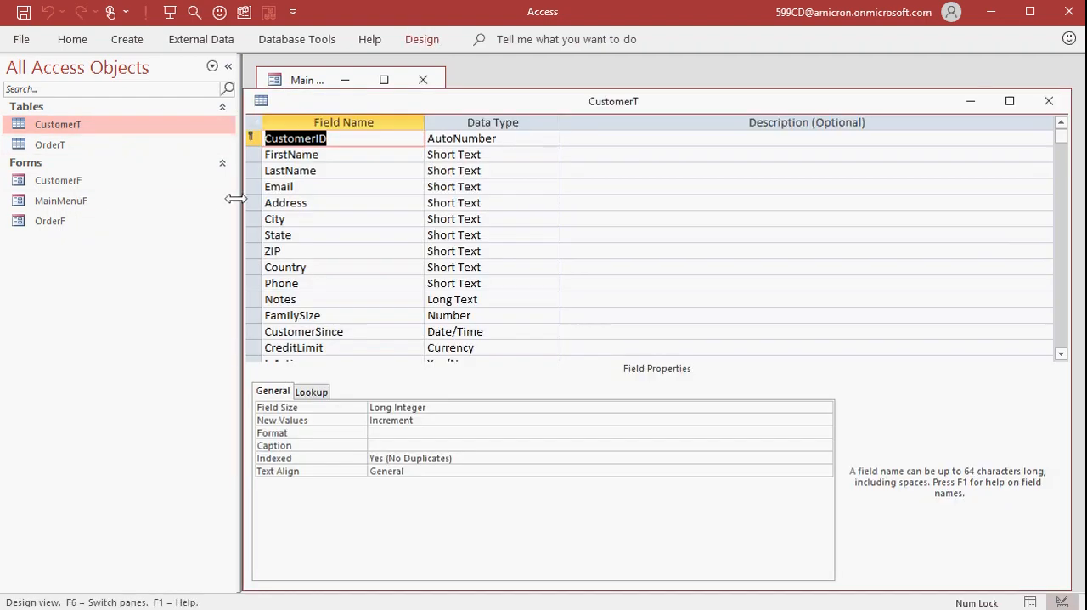
right_click(292, 155)
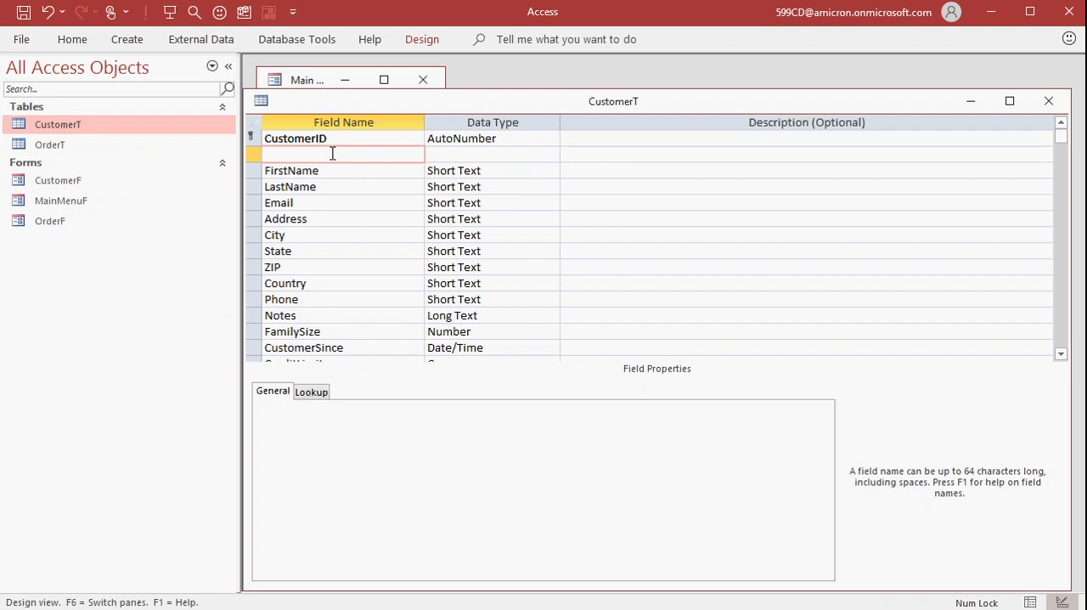
text(CustomerCode)
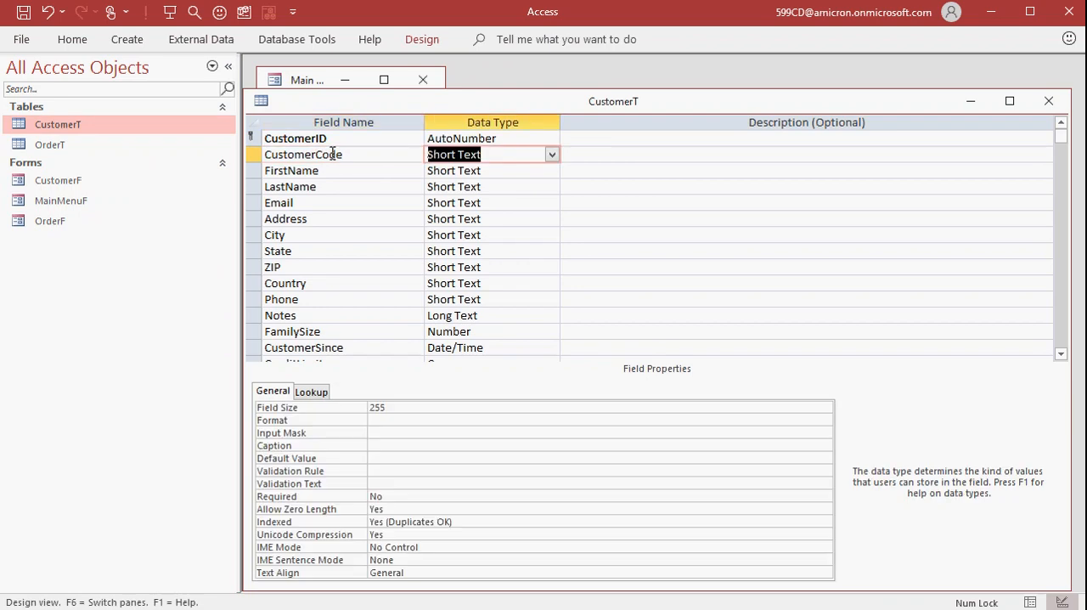
mouse_move(605, 154)
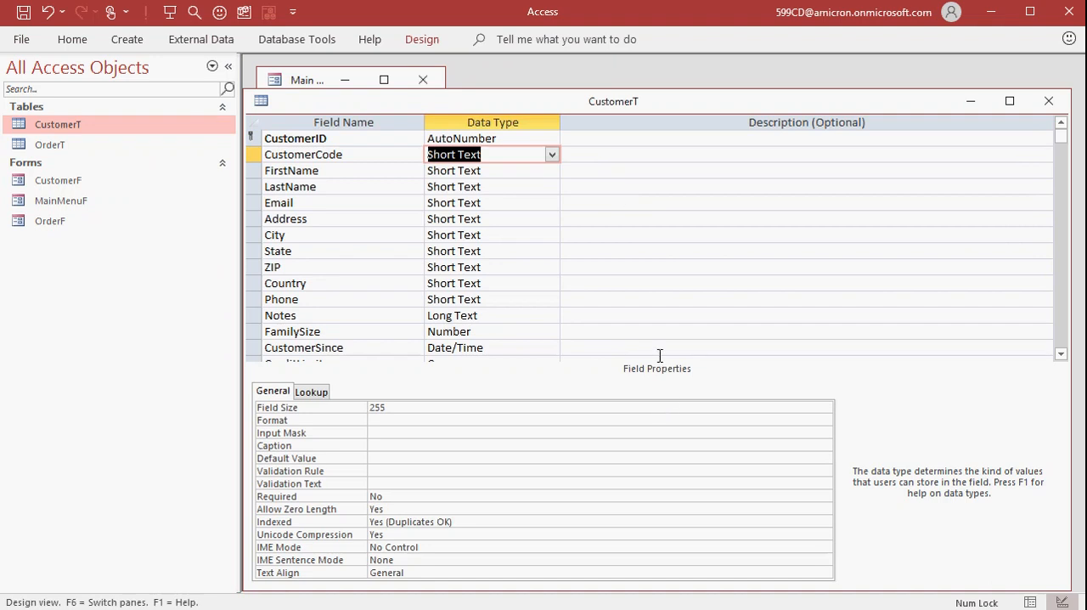
mouse_move(590, 156)
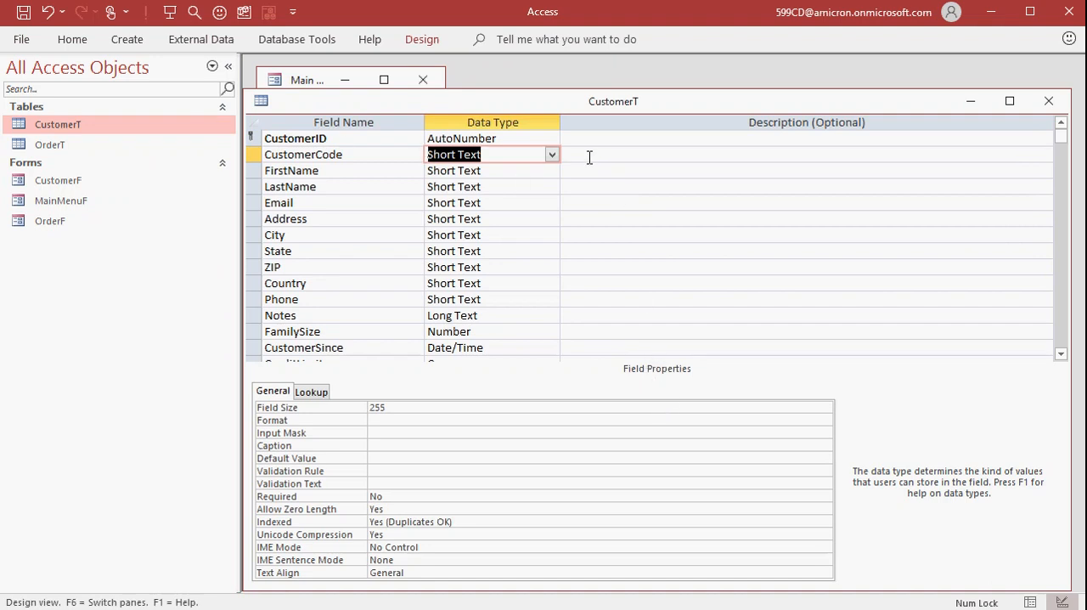
mouse_move(418, 456)
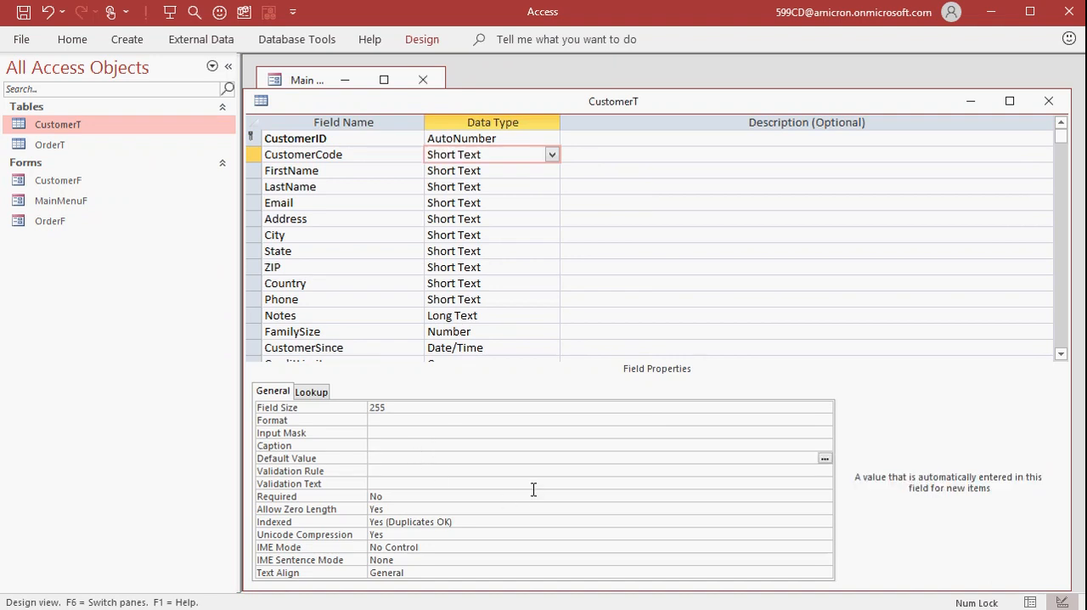
mouse_move(411, 469)
text(=)
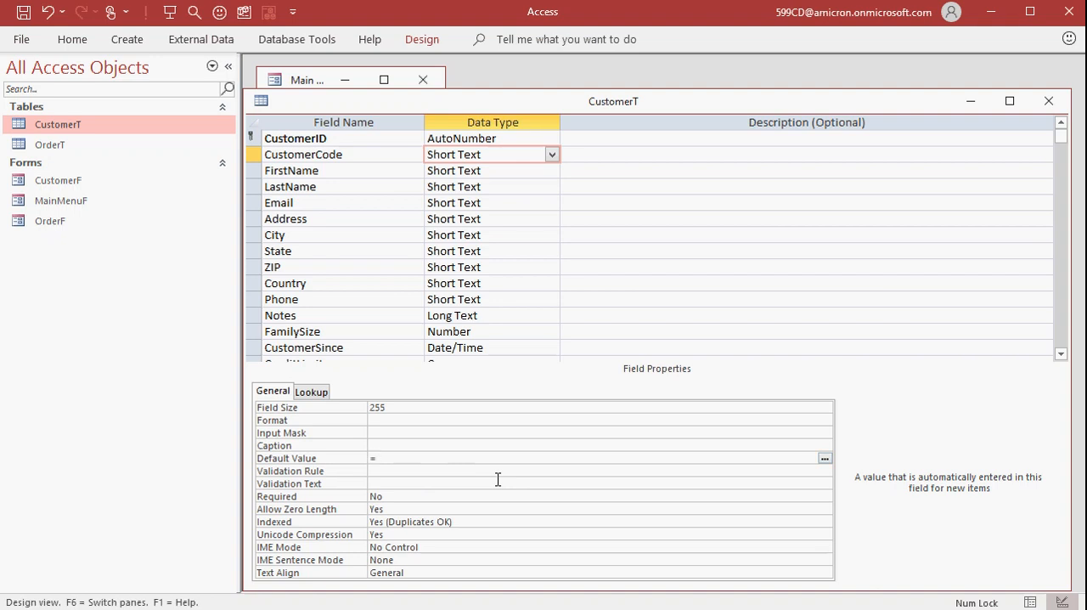
Set the Default Value to ="C" & Format(Now(),"yymmdd"), dropping the hhnnss time part
text("C")
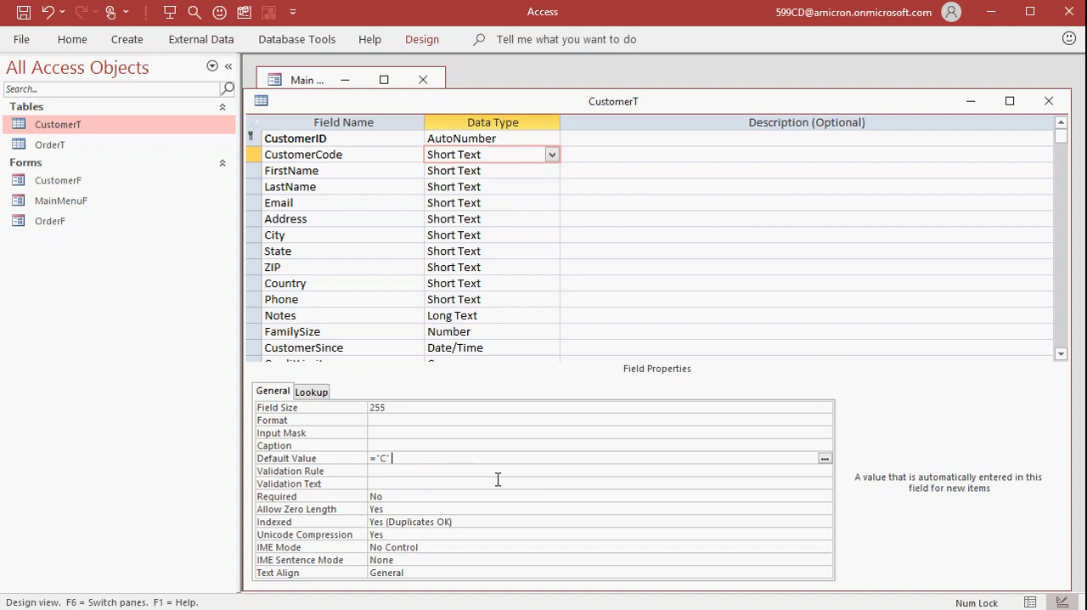
text(&)
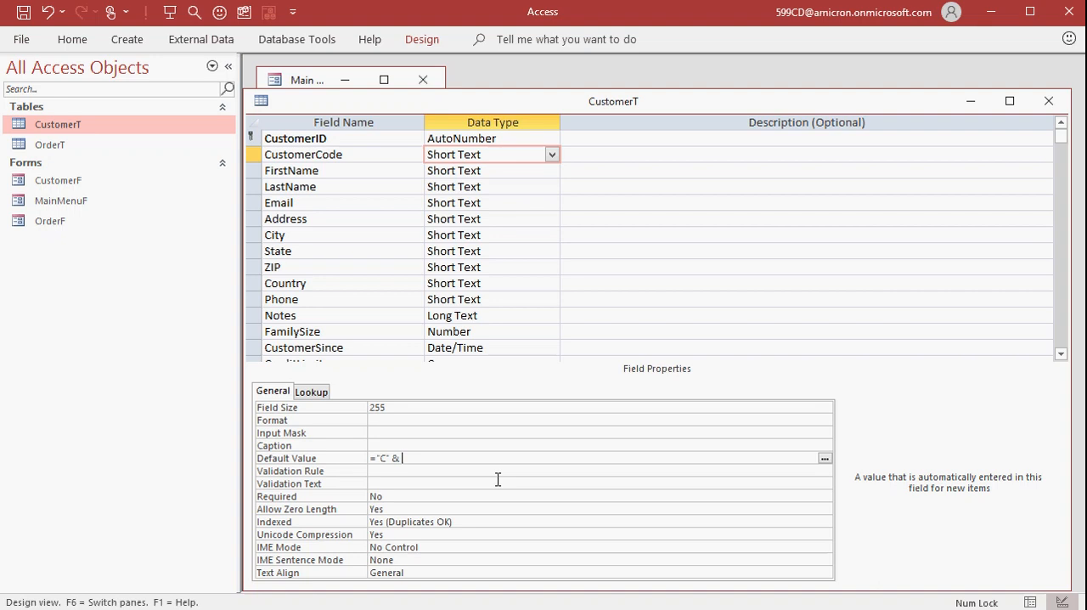
text(Format(Now(),"yymm)
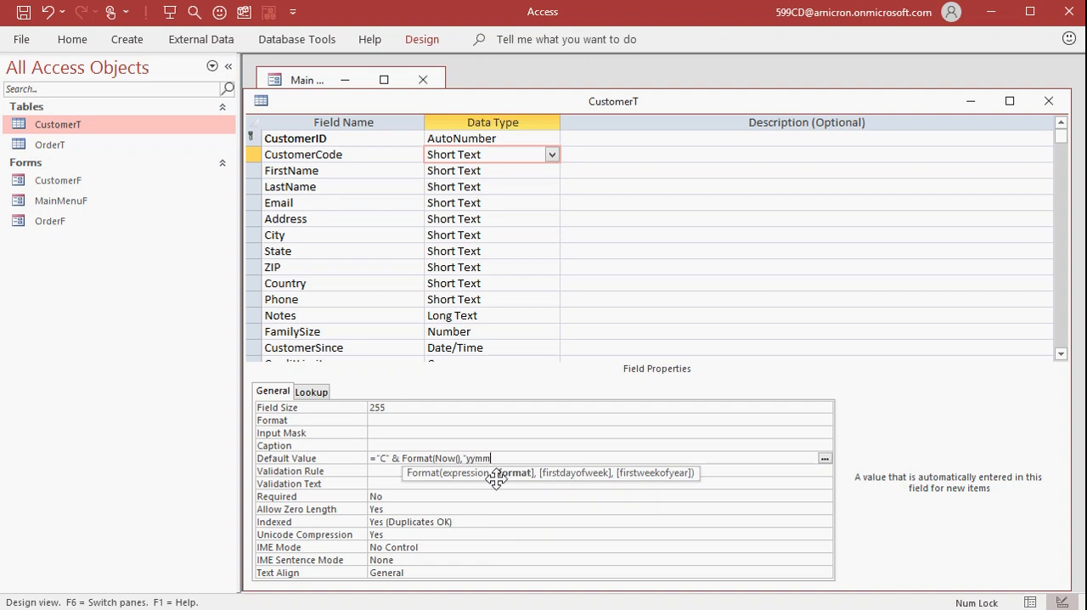
text(dd)
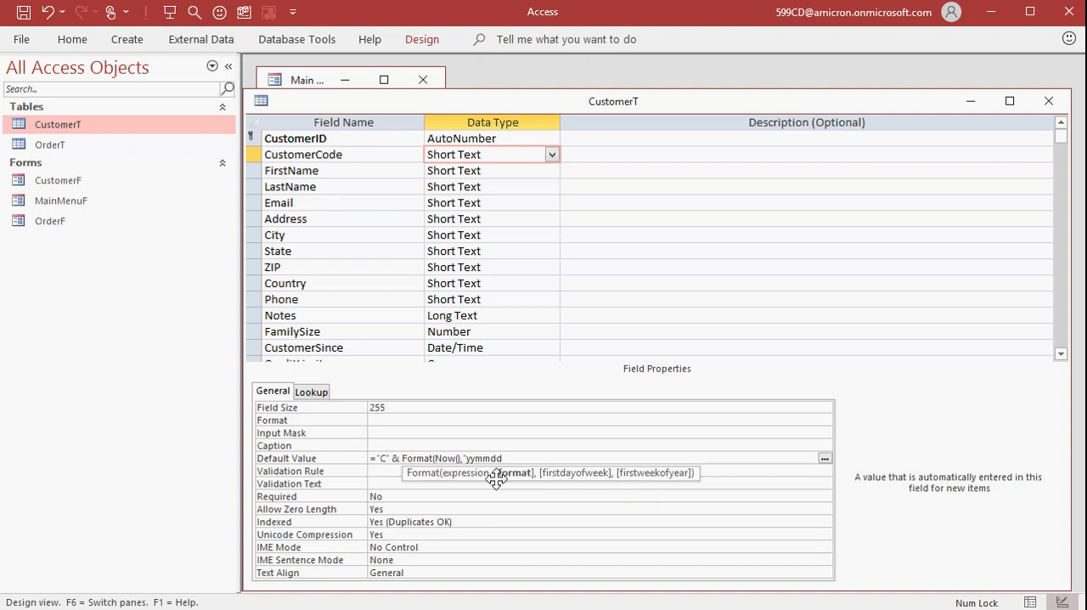
text(hhnnss)
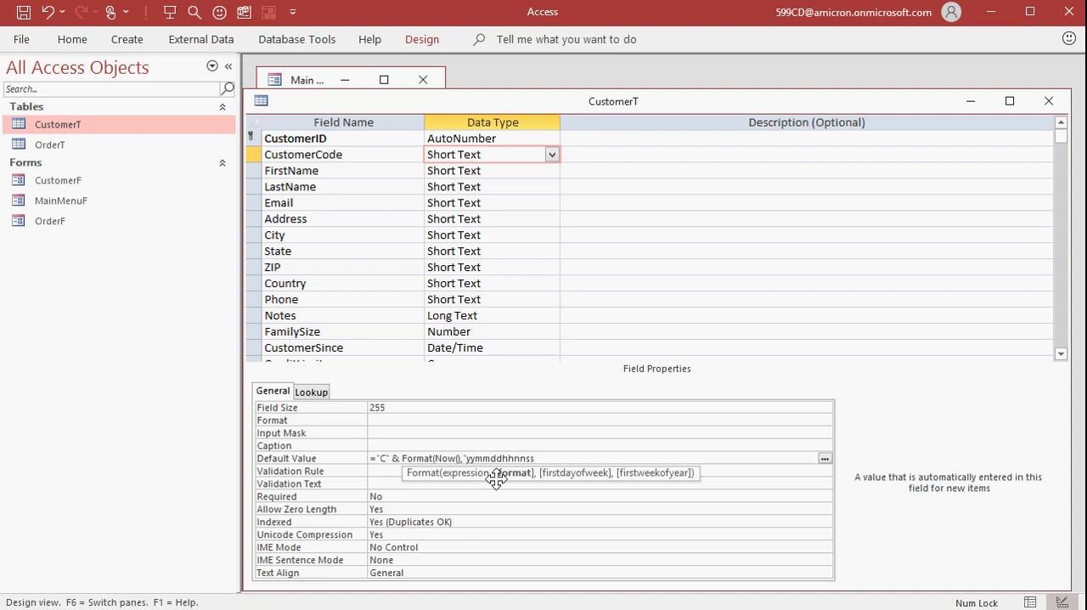
key(Backspace)
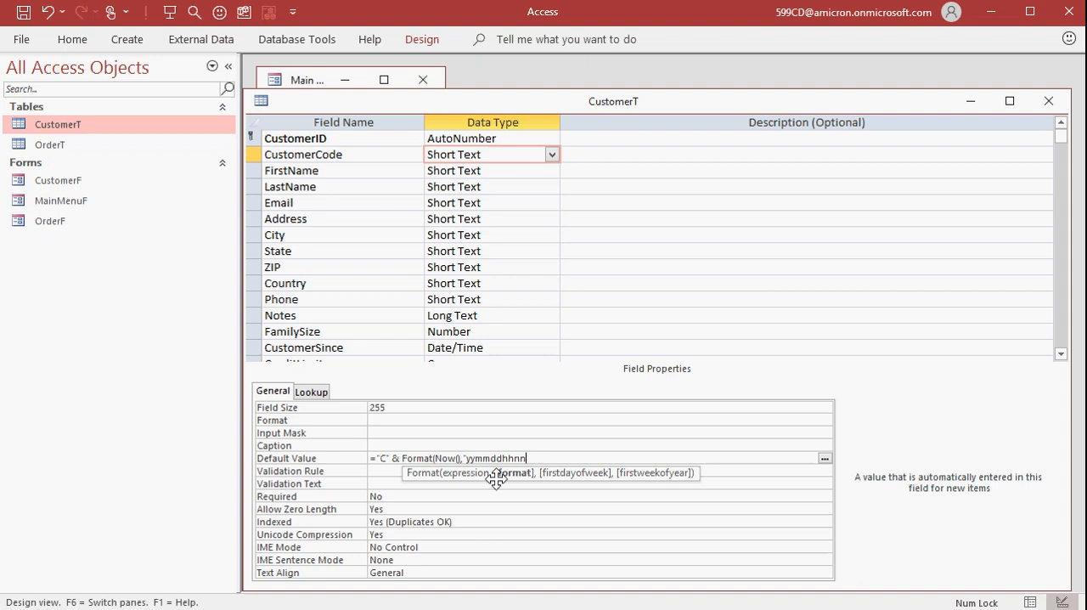
key(Backspace)
text("))
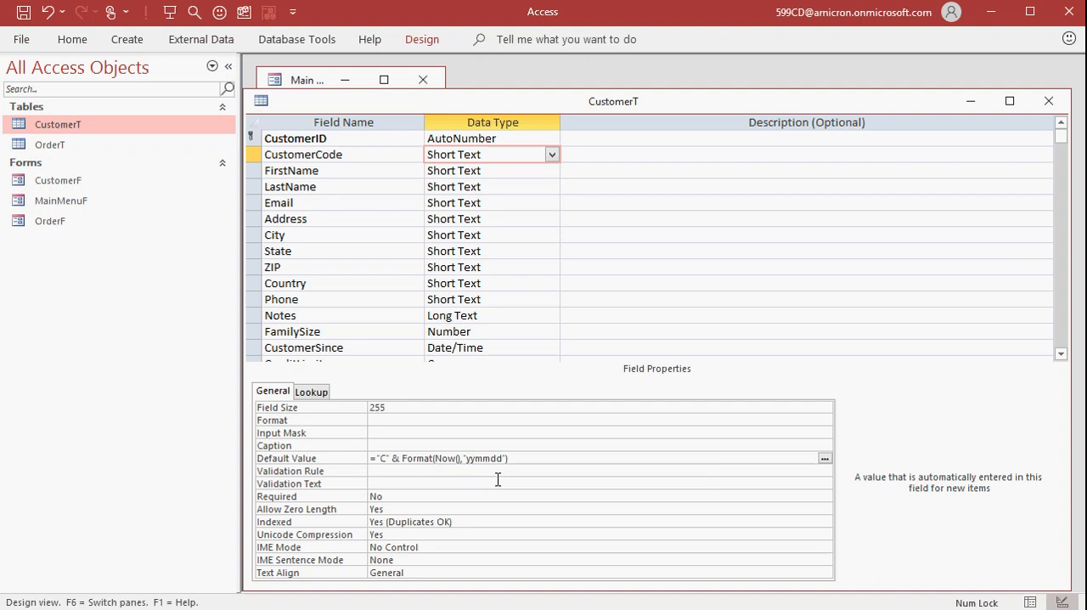
Append & Int(Rnd()*100) so the default ends with a random whole number from 0 to 99
text(&)
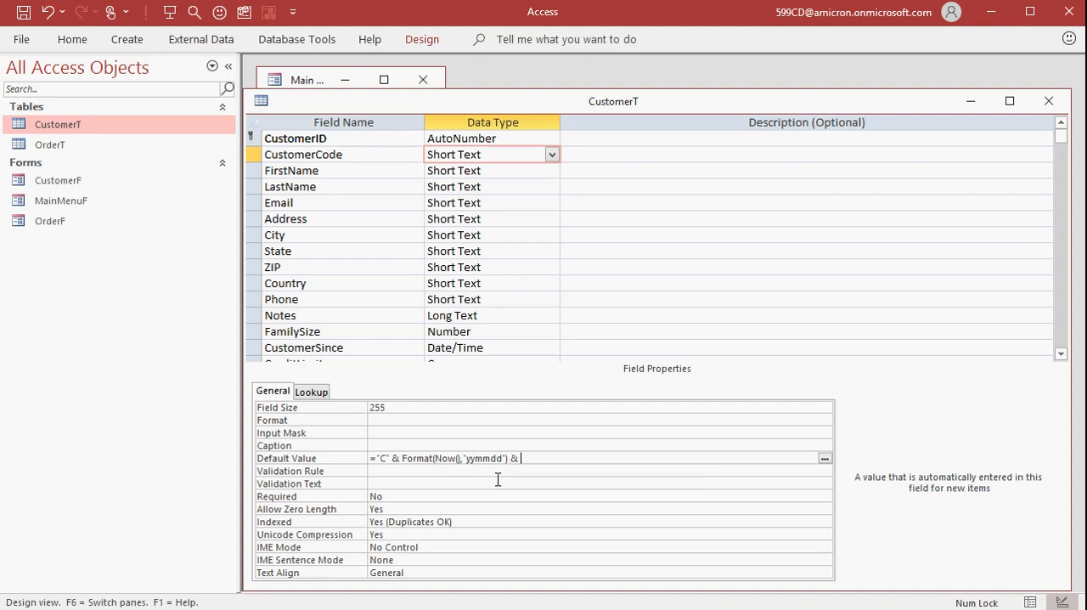
text(INT()
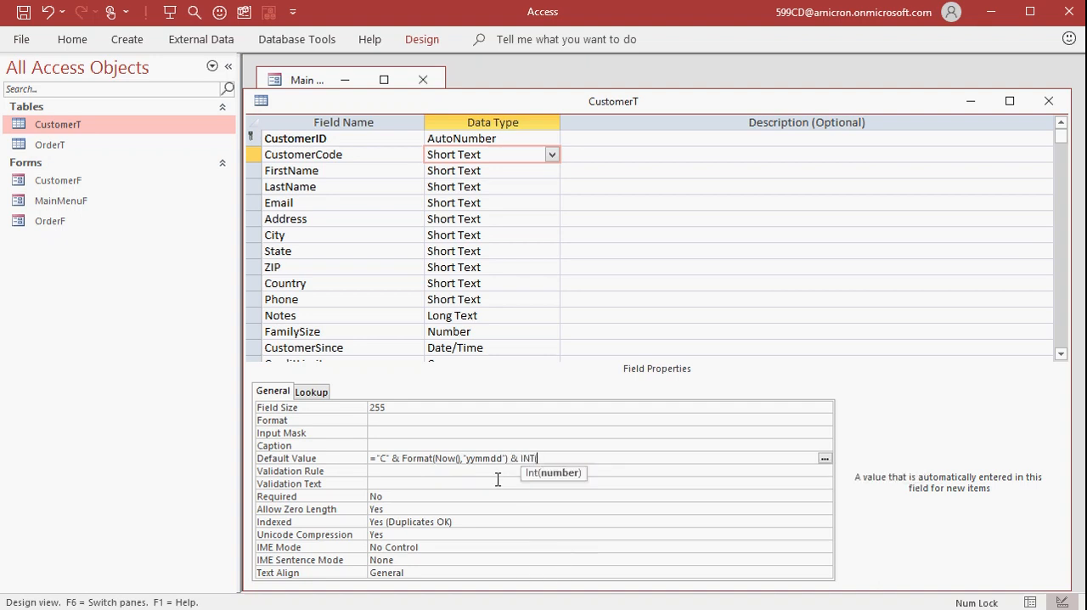
text((R)
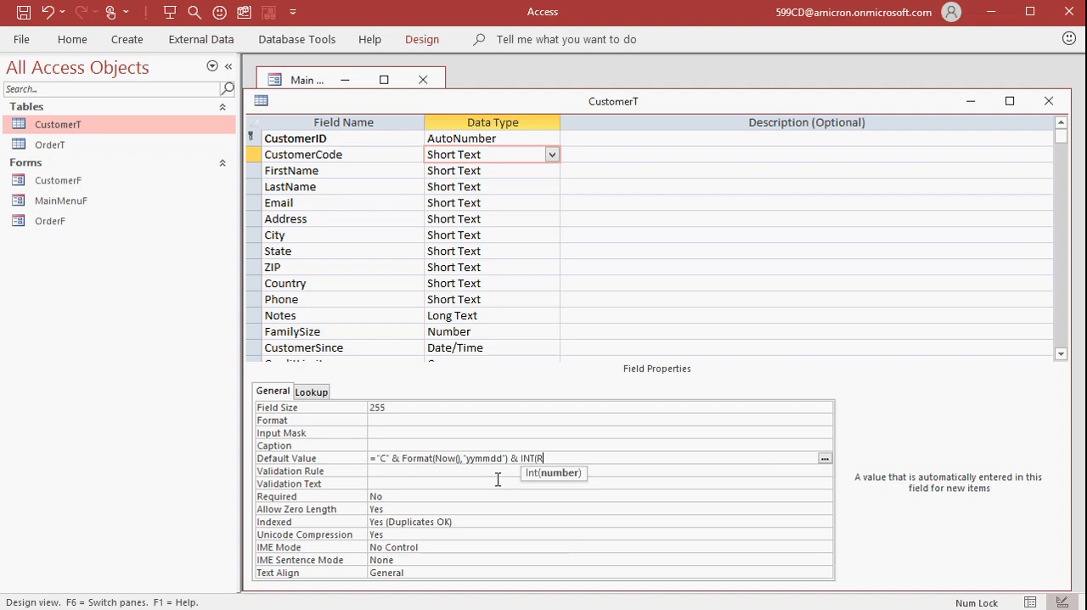
text(nd*)
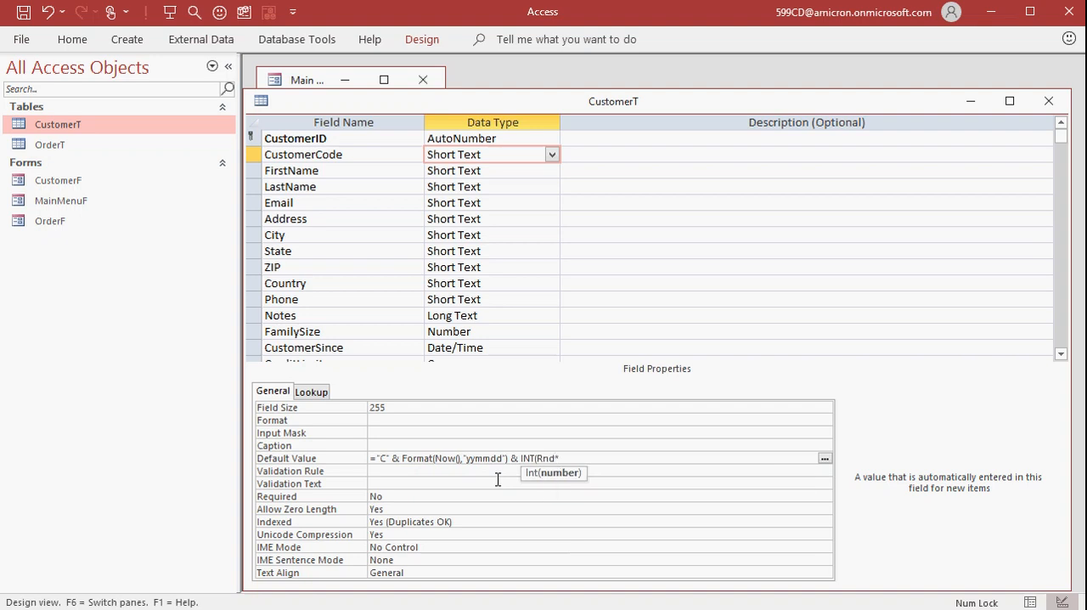
text(100))
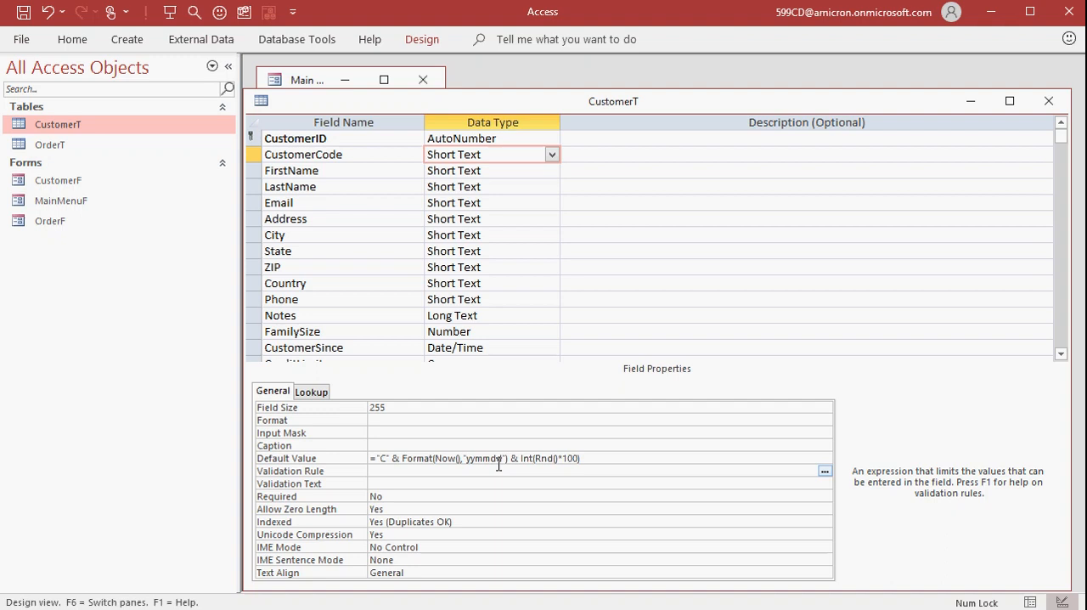
mouse_move(523, 476)
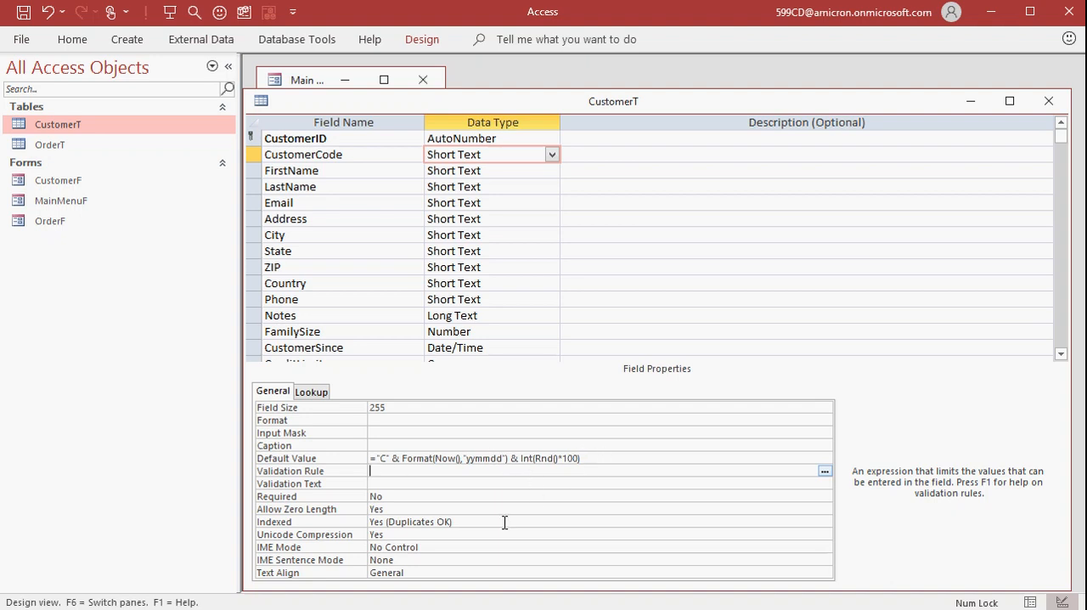
mouse_move(428, 516)
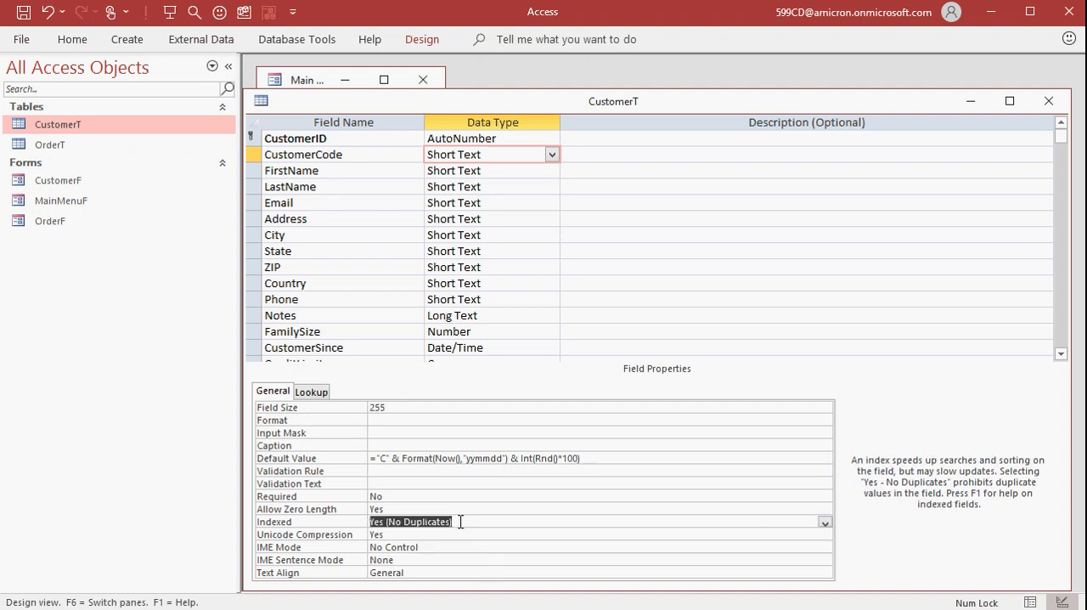
mouse_move(513, 516)
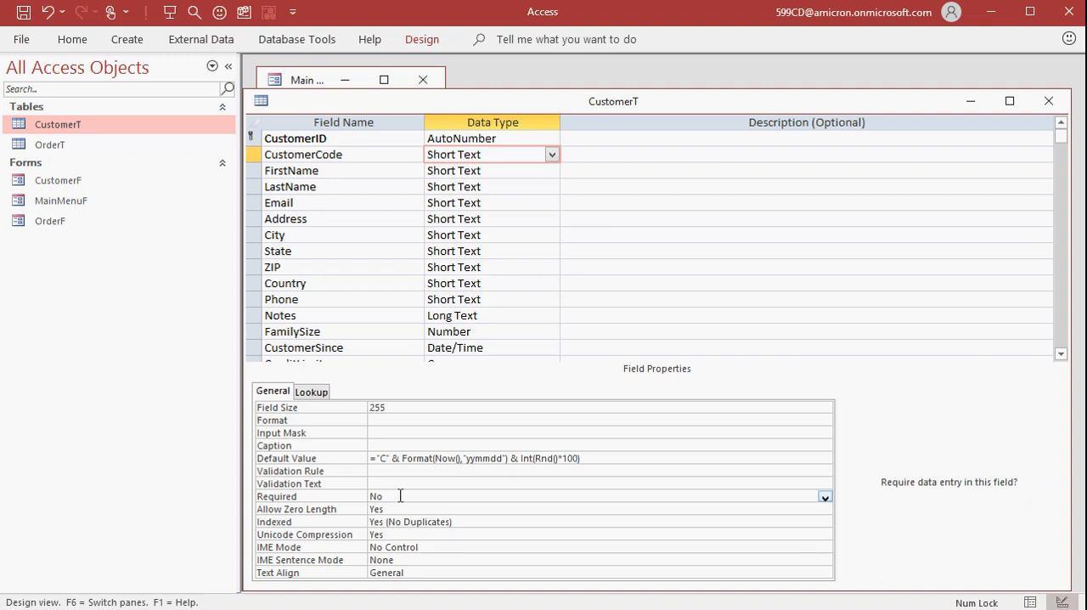
Index CustomerCode as Yes (No Duplicates) and close CustomerT design, saving changes
click(1048, 100)
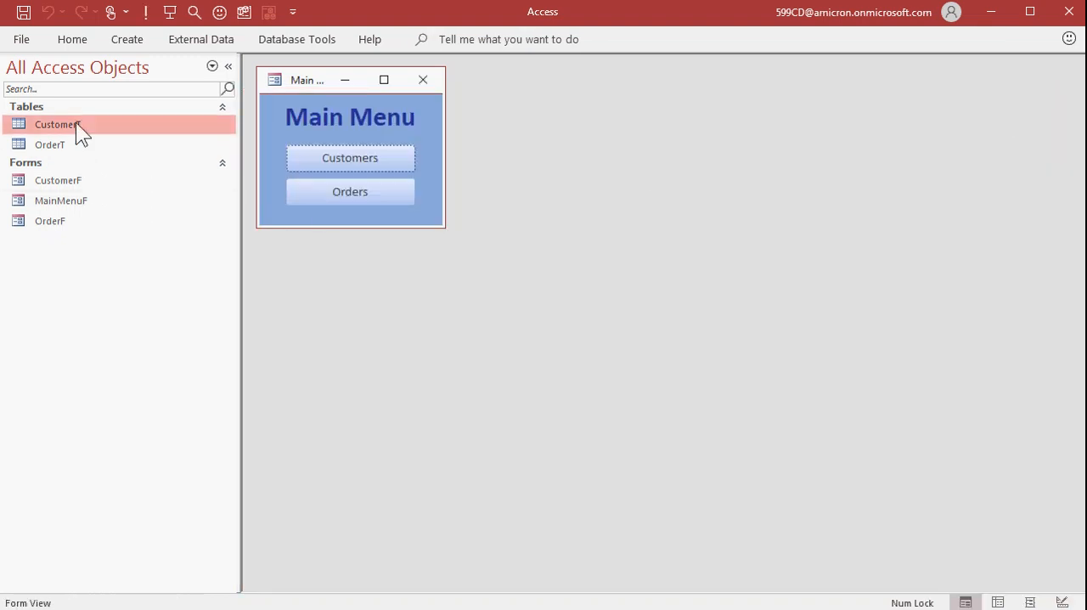
Enter test customers ddd and sss in CustomerT so each receives an automatic C200806 code
double_click(58, 124)
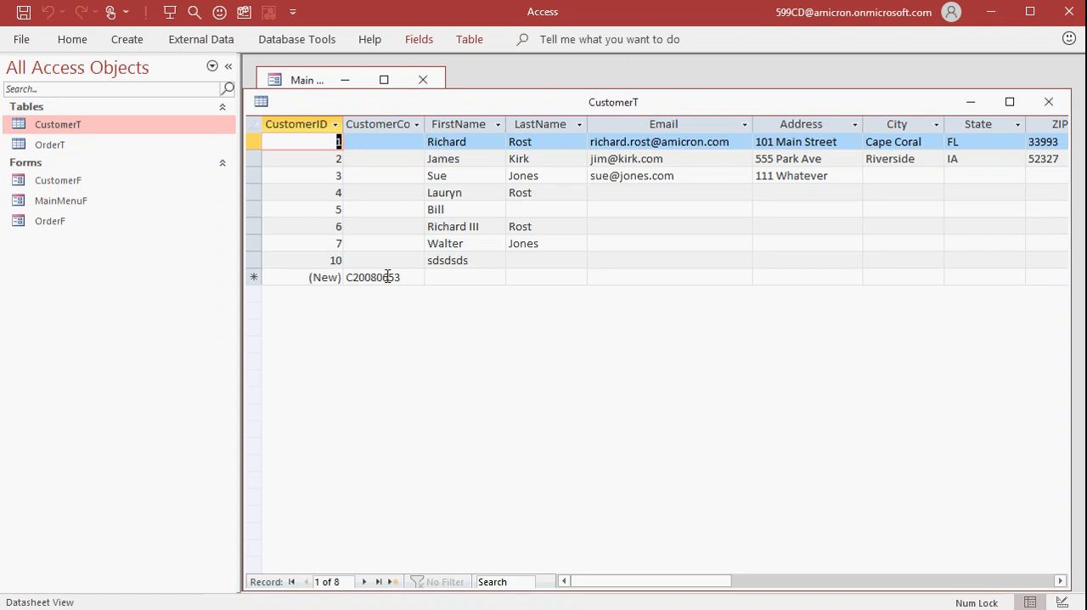
click(465, 277)
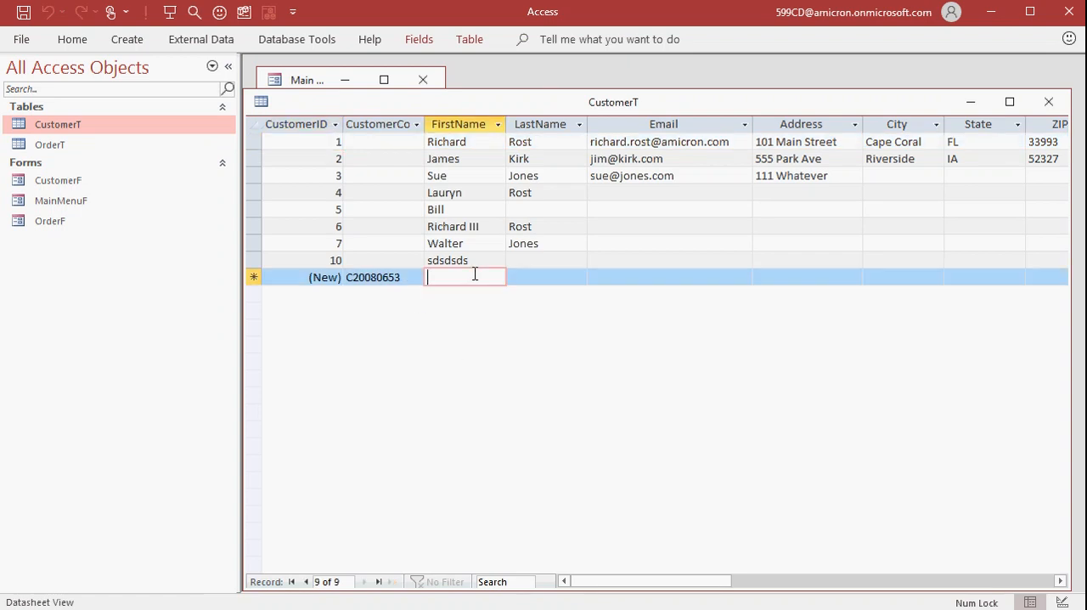
text(ddd)
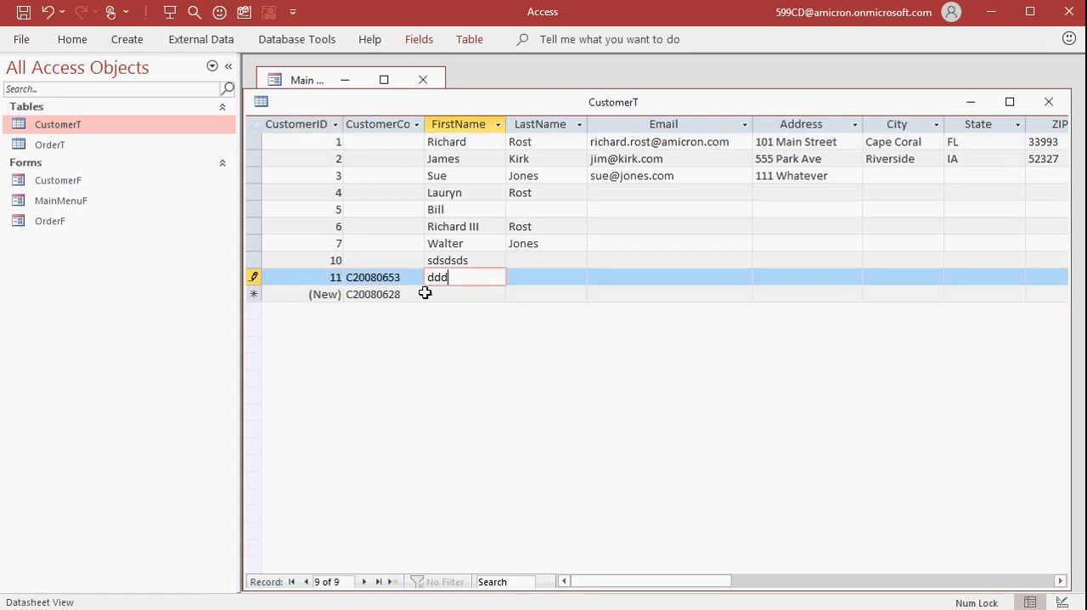
text(sss)
text(sdsd)
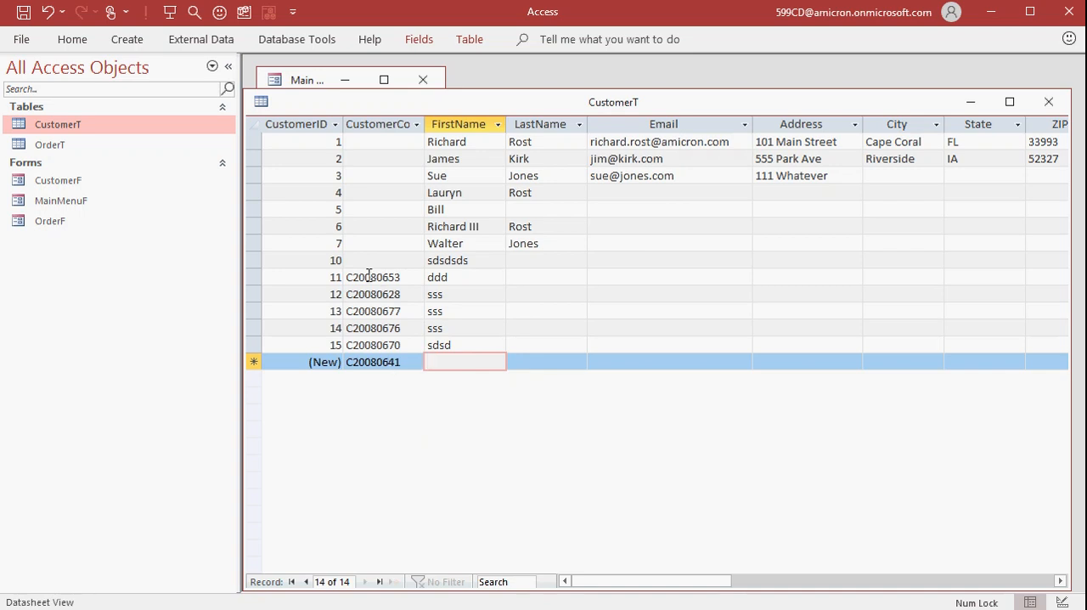
mouse_move(377, 414)
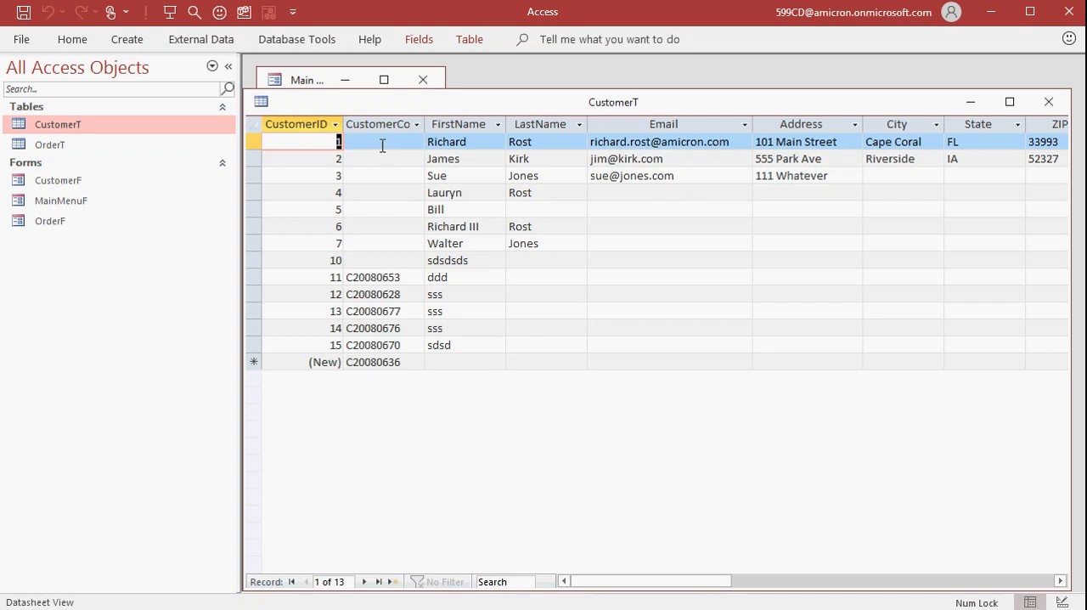
Fill short unique codes for customers 1–10 by hand, correcting the one rejected as a duplicate
click(382, 141)
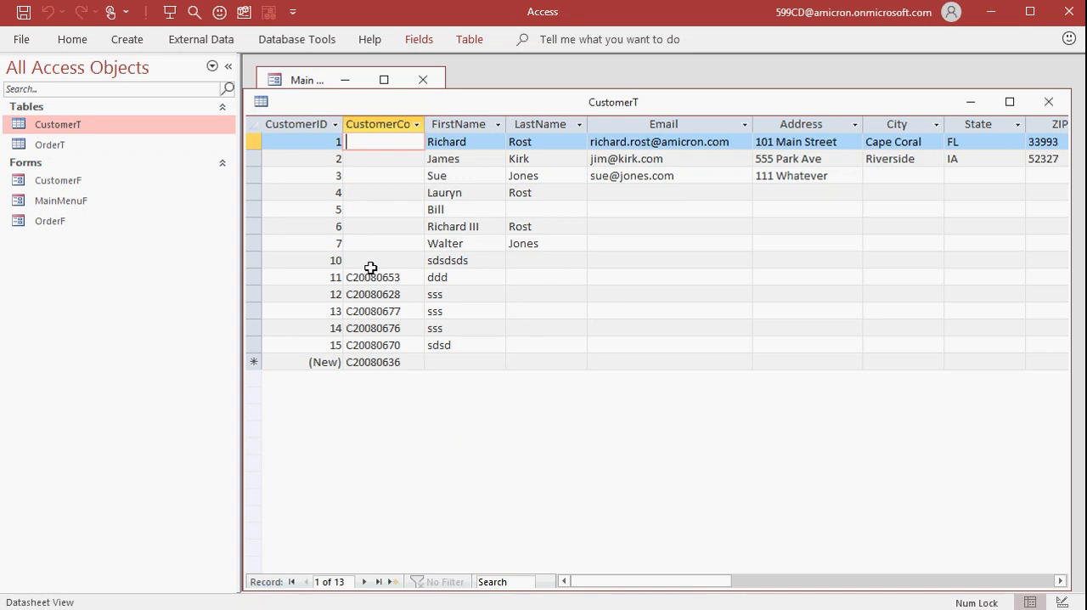
click(382, 160)
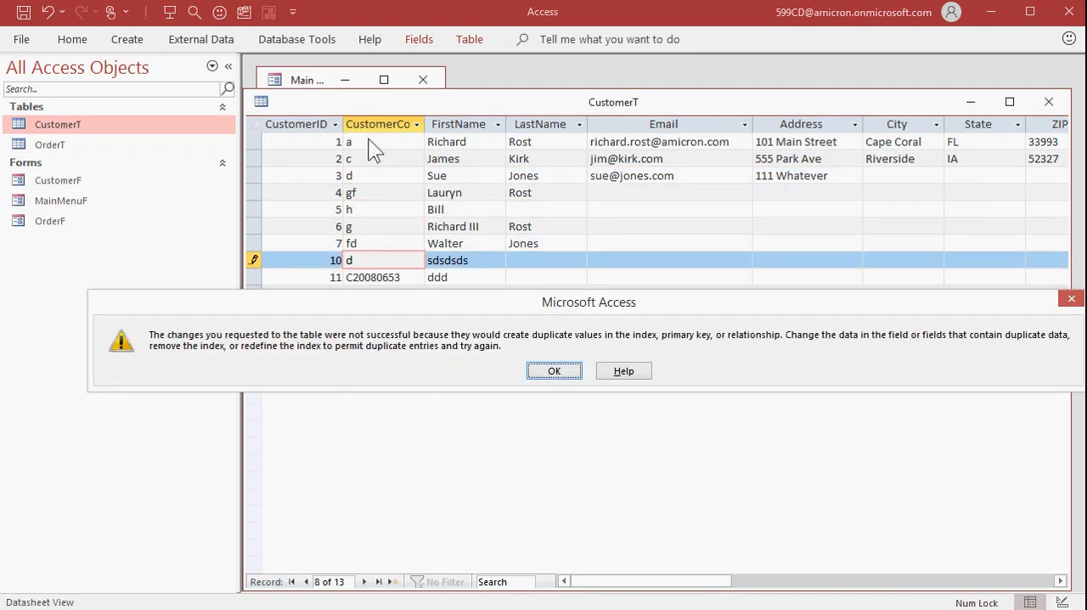
click(554, 370)
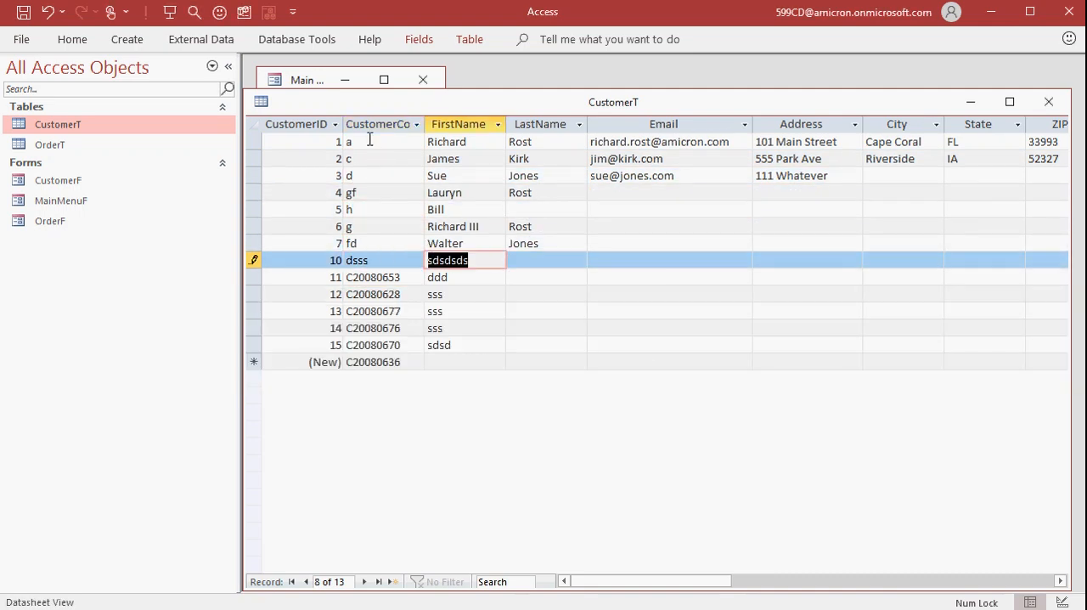
click(377, 277)
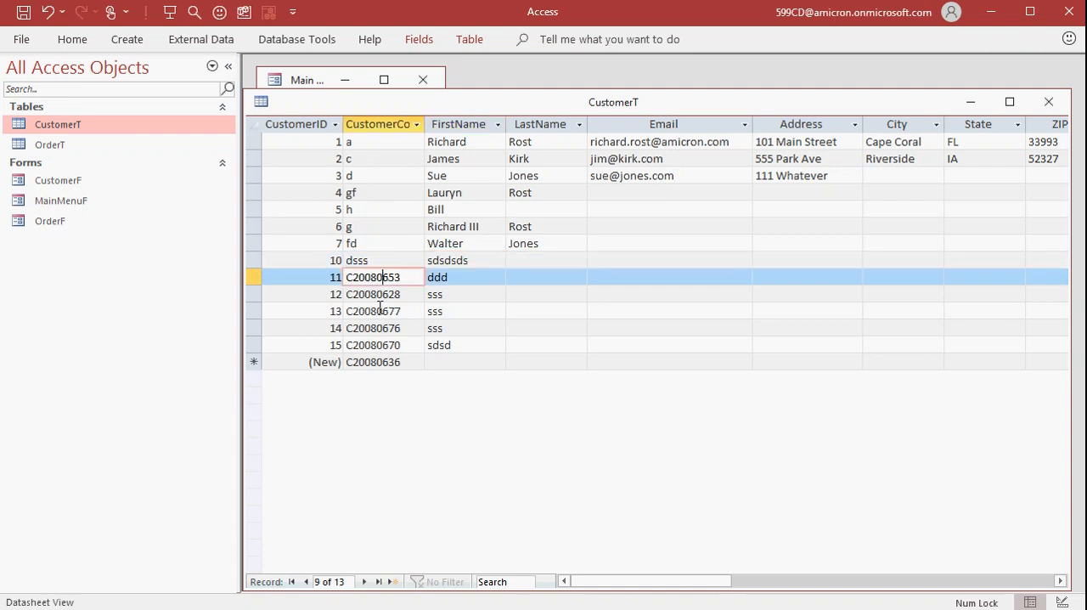
right_click(613, 102)
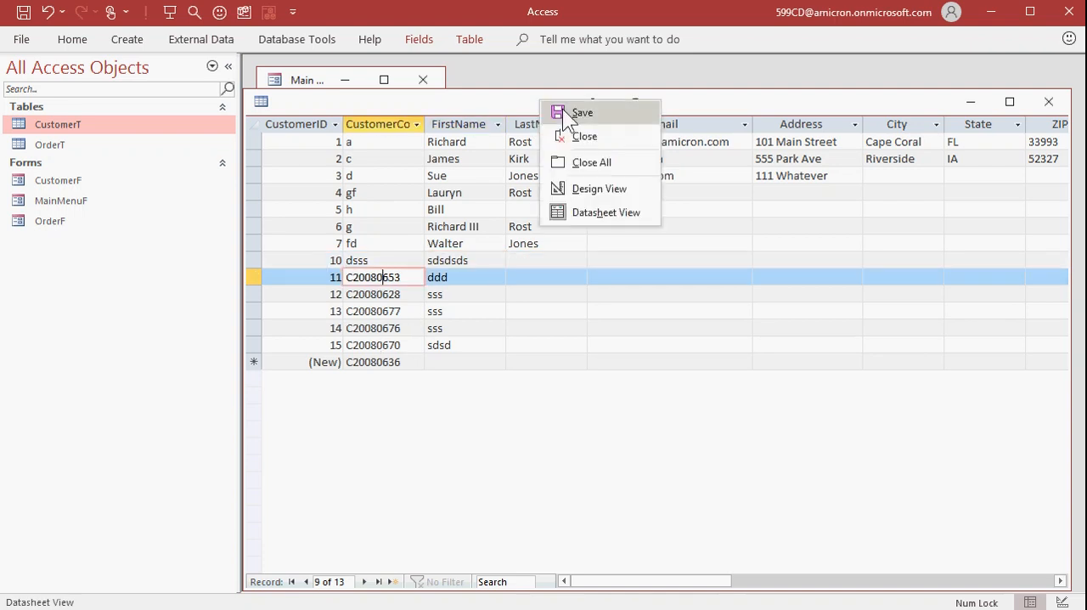
Set Required to Yes for CustomerCode in Design View and accept the data integrity check
click(599, 187)
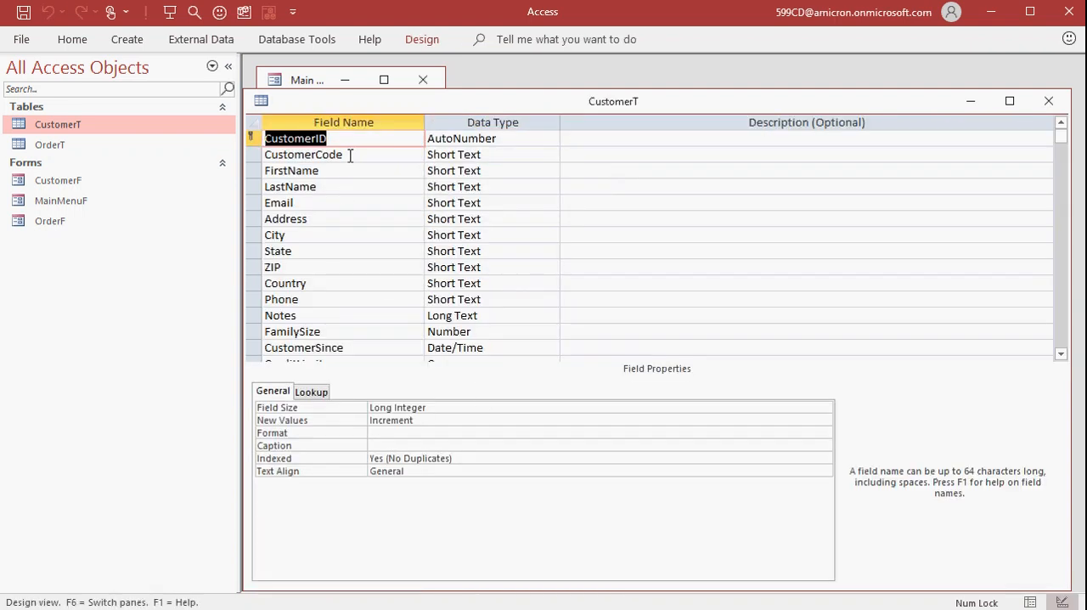
click(303, 155)
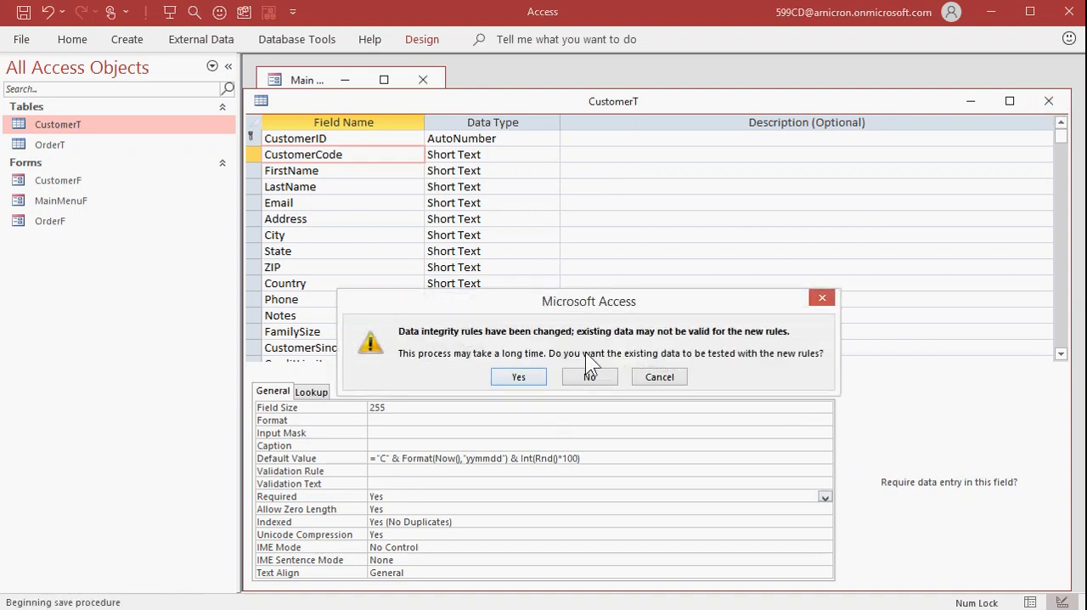
mouse_move(527, 353)
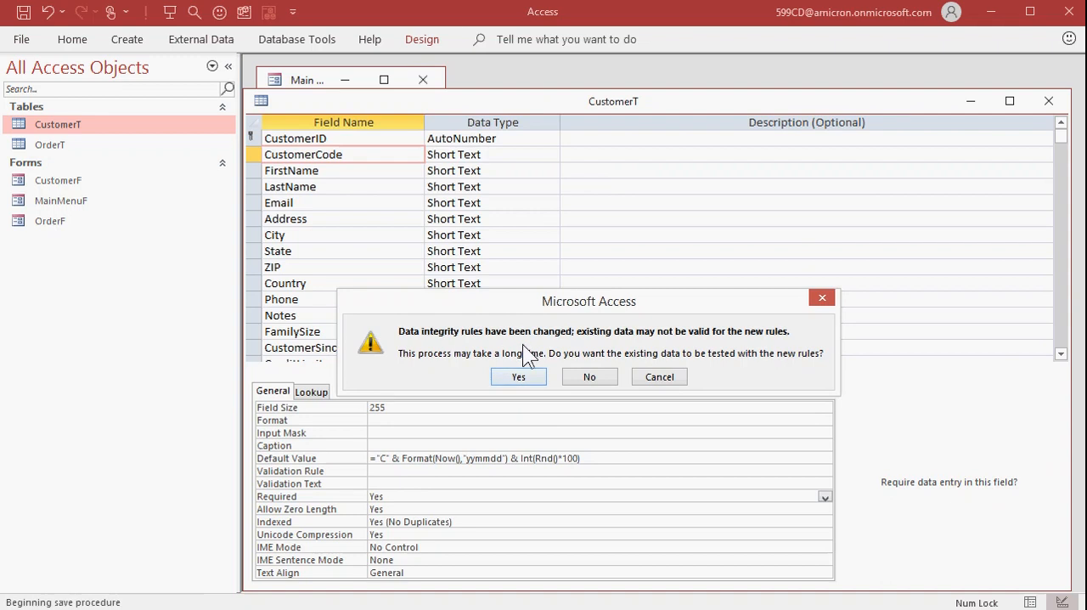
mouse_move(472, 448)
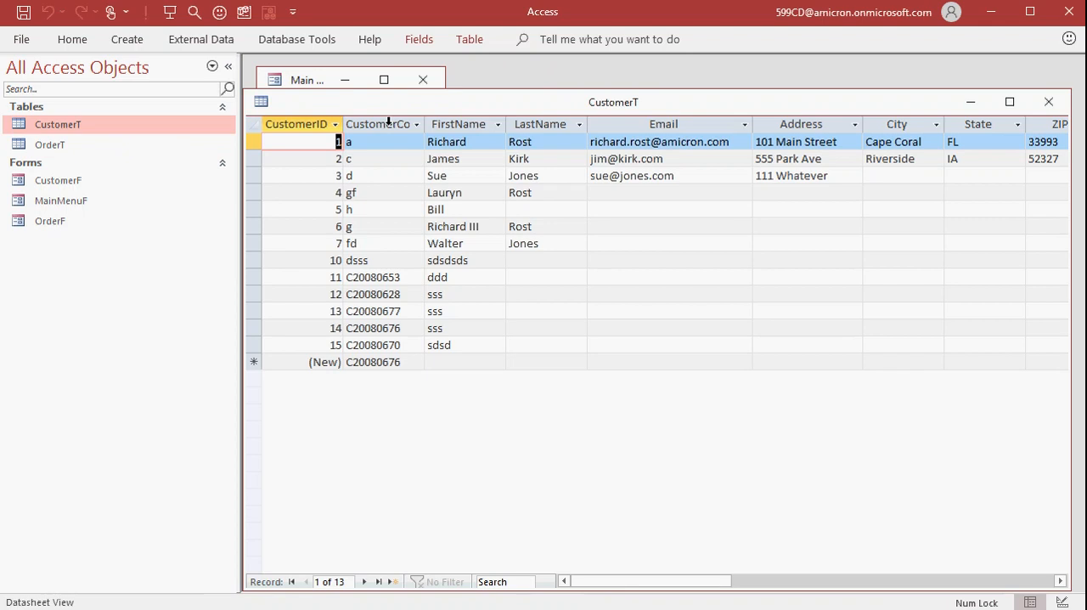
Add a copied text box on CustomerF bound to the CustomerCode field as its Control Source
click(1048, 102)
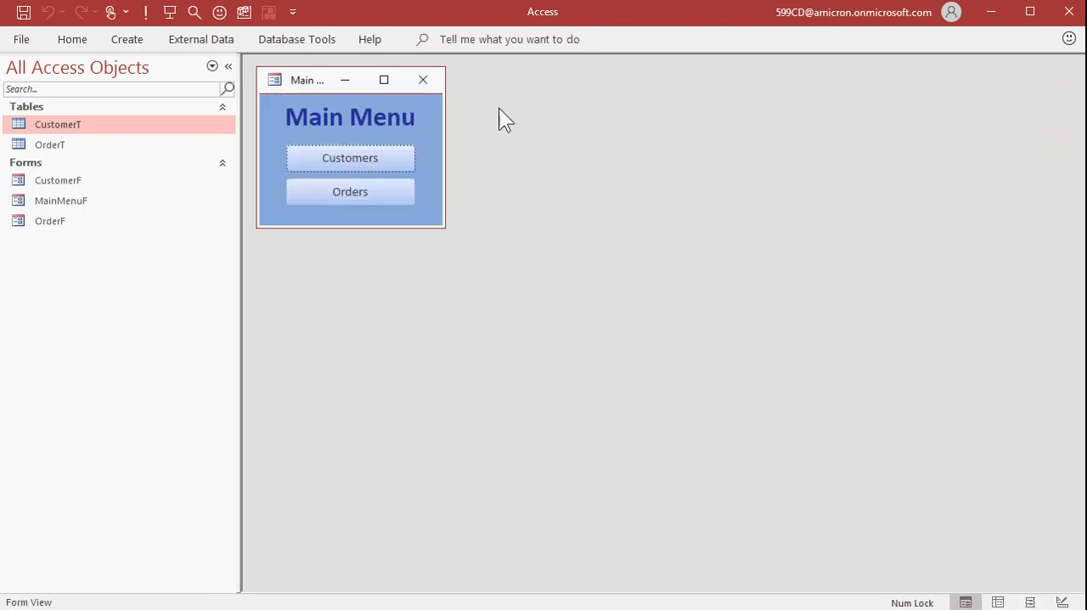
click(349, 156)
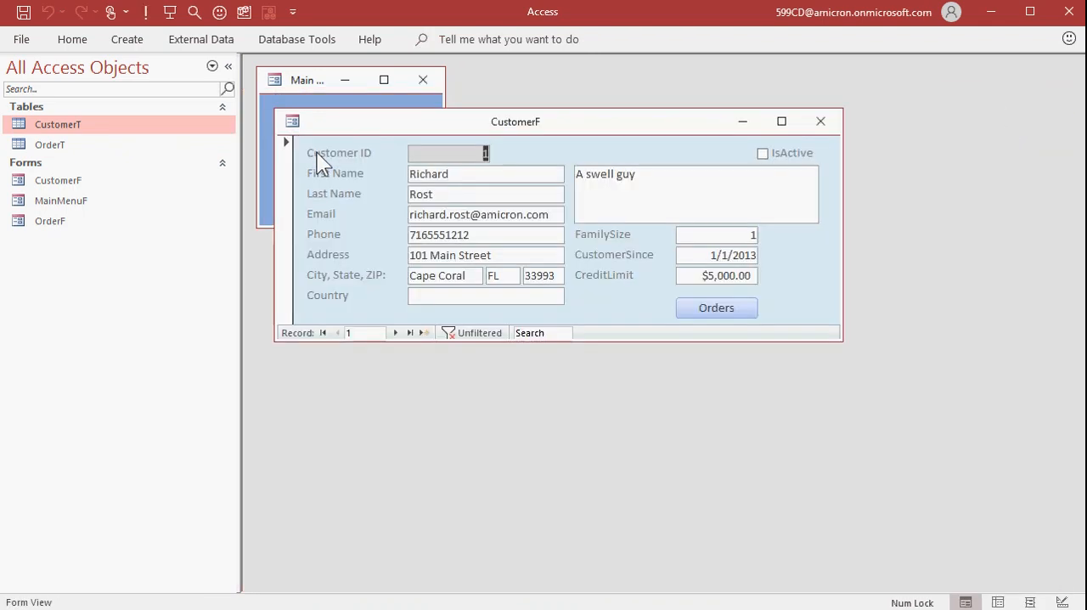
click(1063, 602)
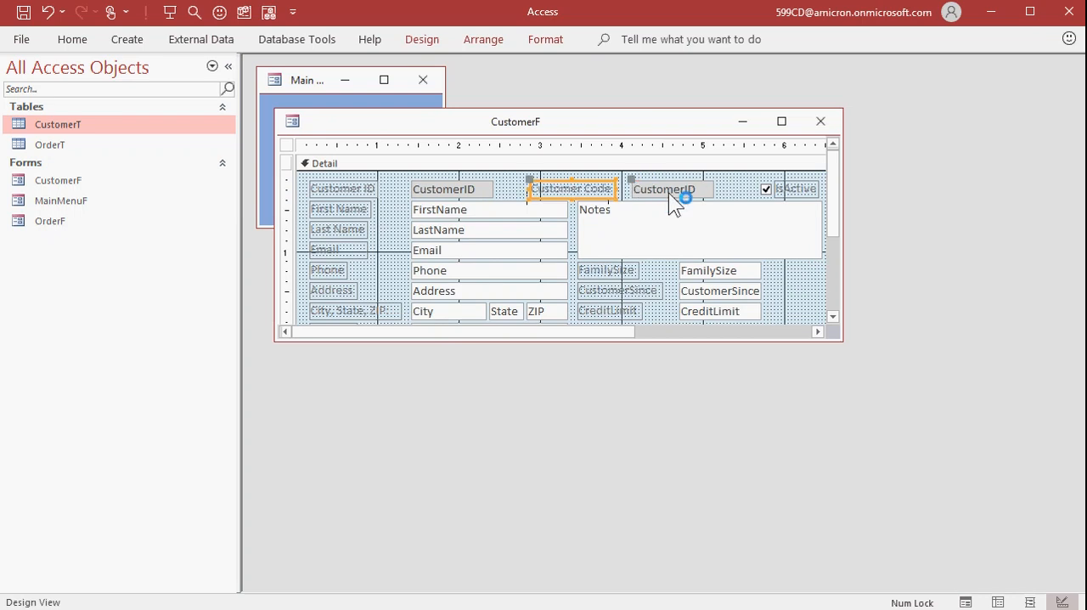
click(1058, 168)
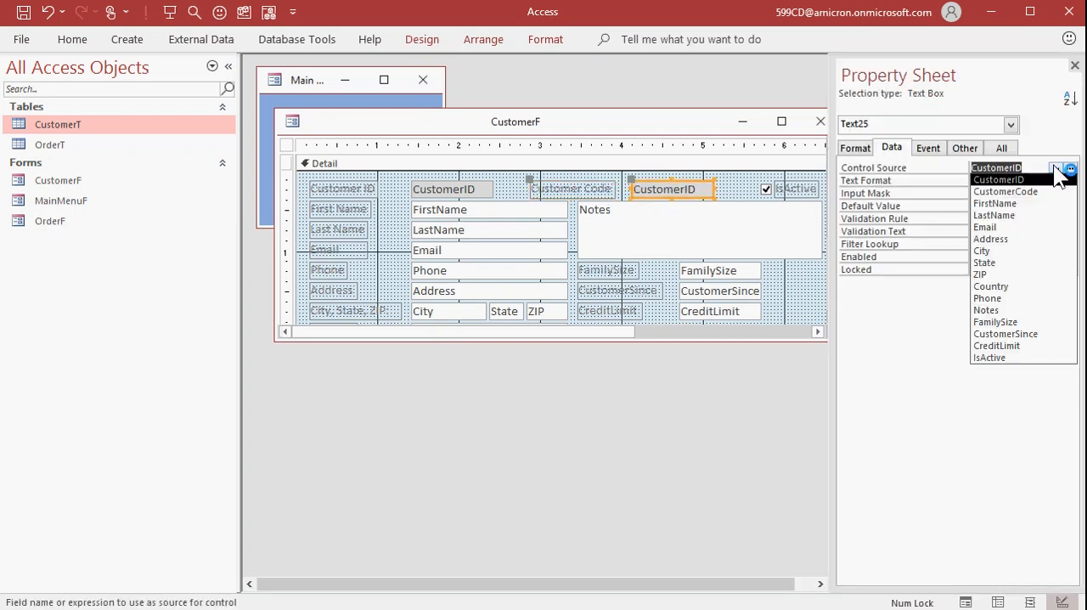
click(1005, 180)
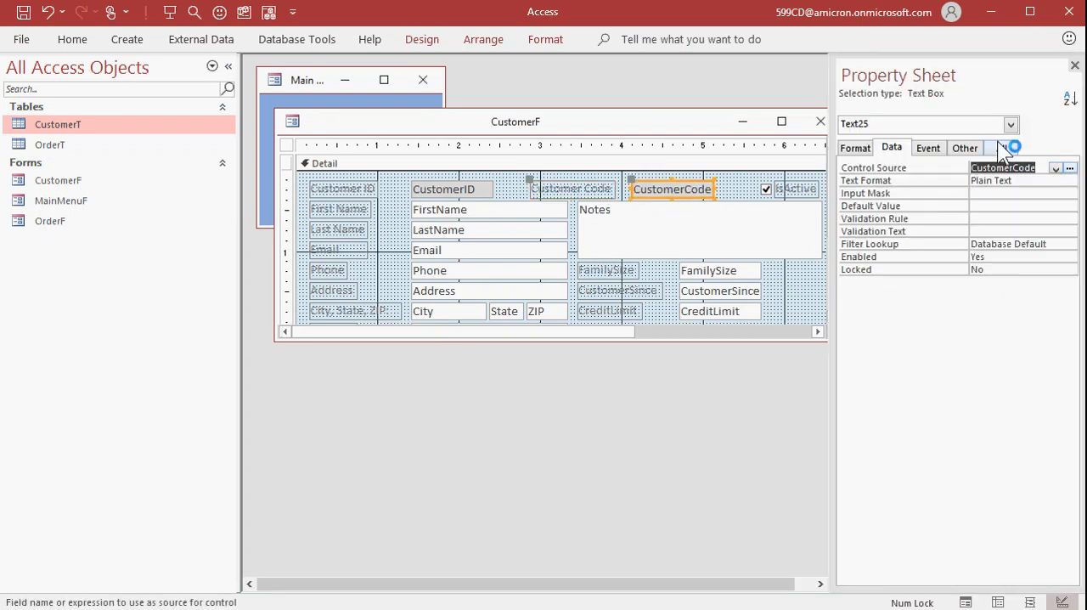
click(1003, 146)
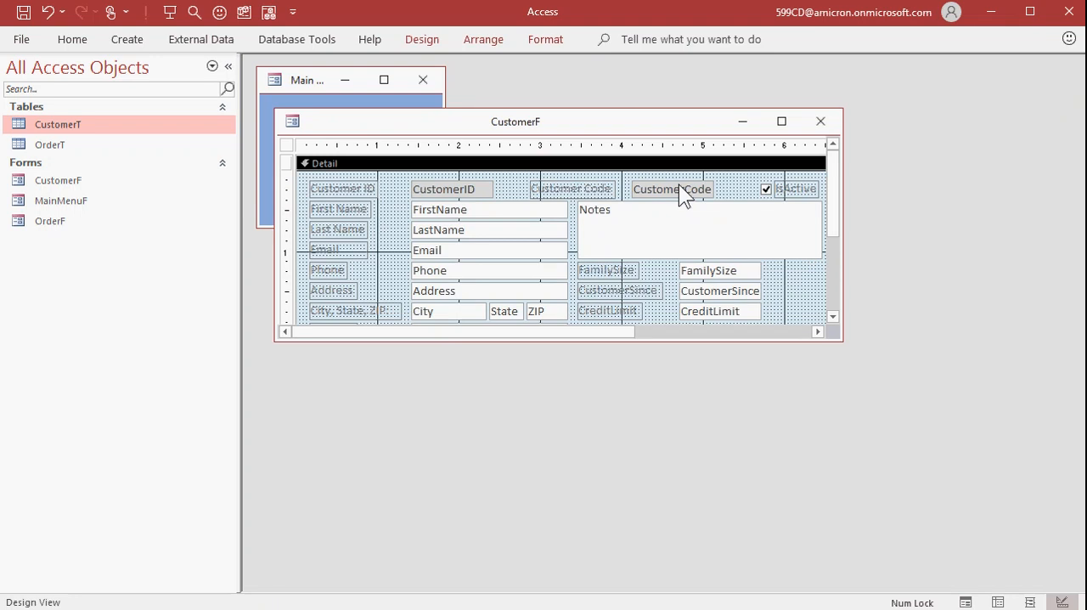
Save the form and reopen it, adding a record that displays its auto-generated C2008 code
click(671, 189)
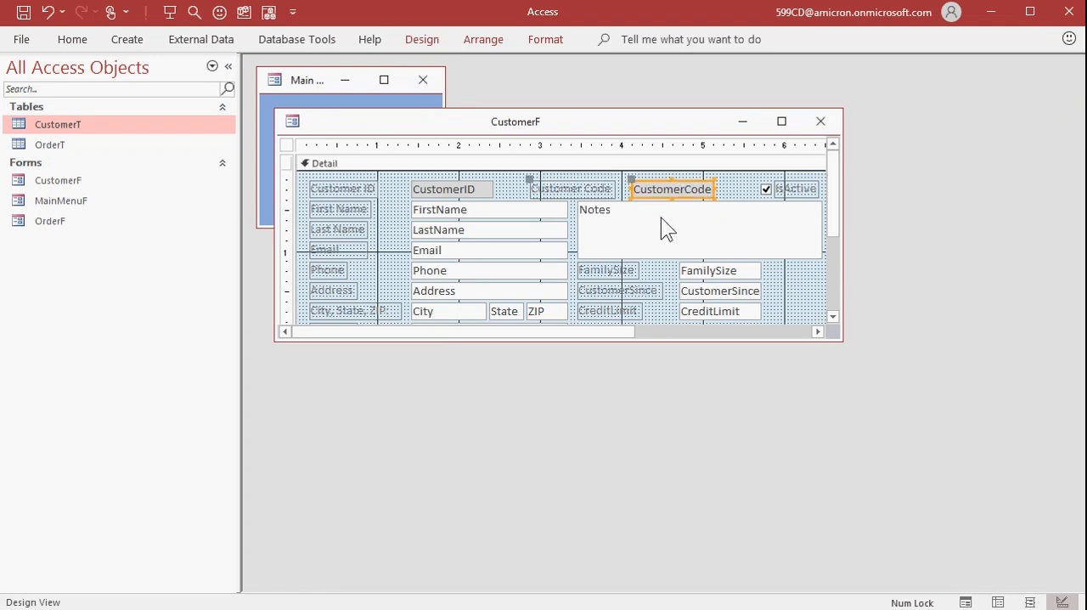
click(819, 121)
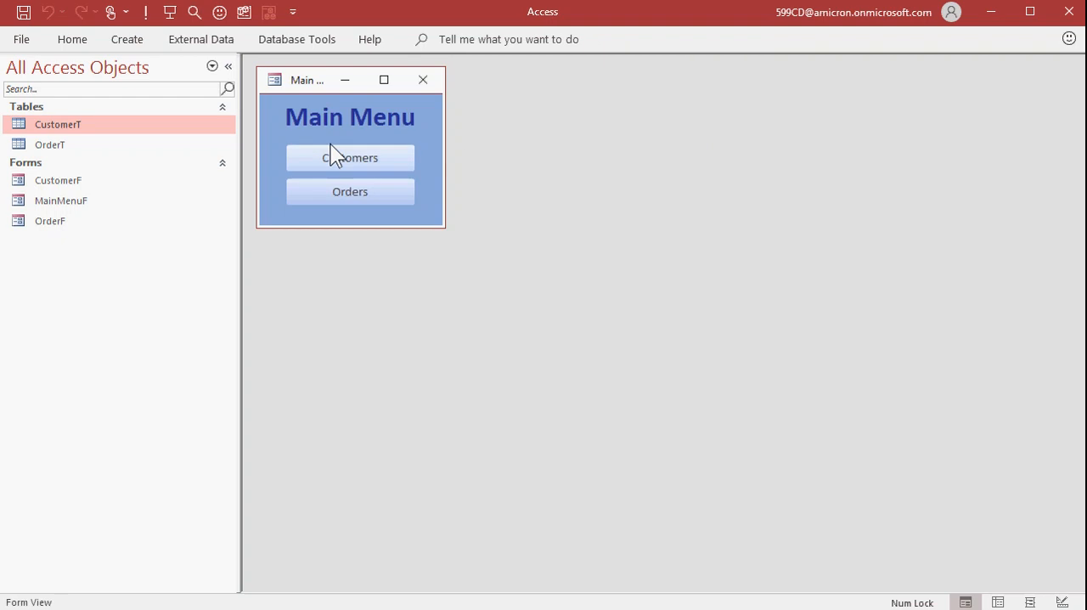
click(350, 157)
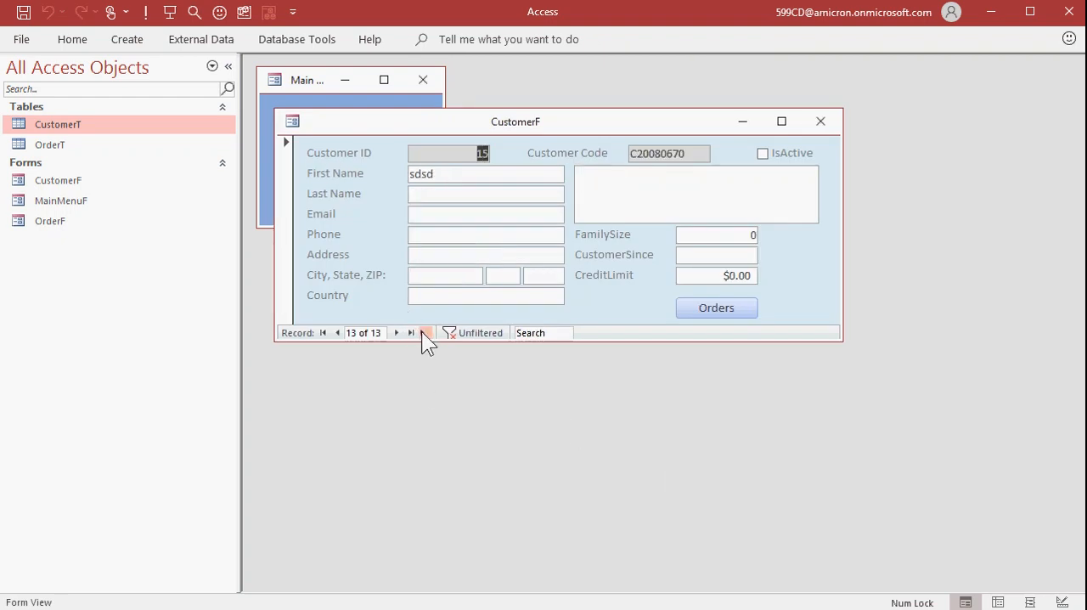
click(425, 333)
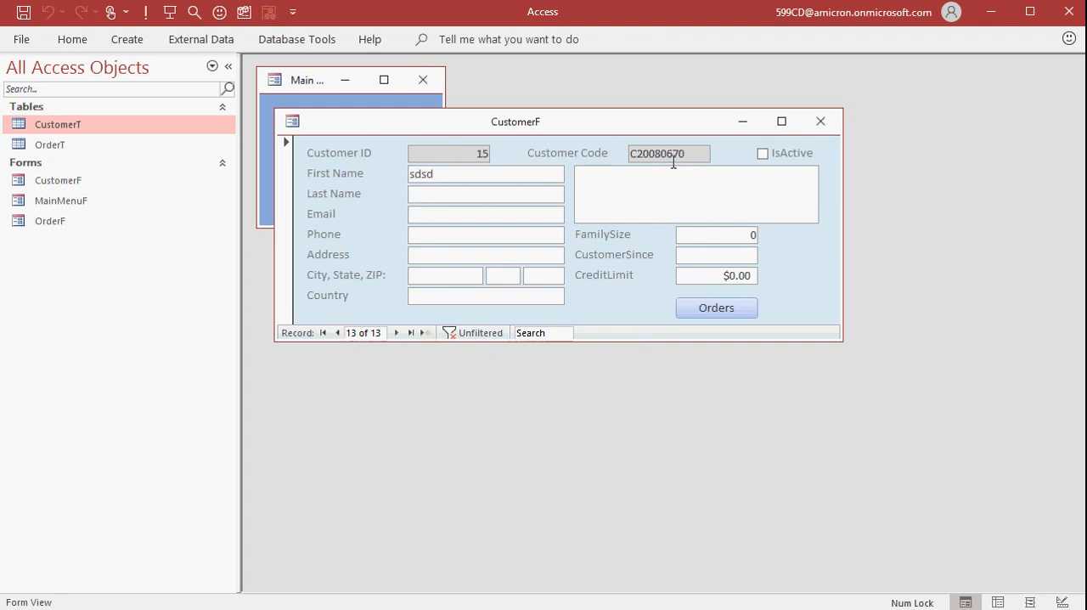
Change the default's random part to Format(Int(Rnd()*1000),"000") for three zero-padded digits, then close CustomerT
right_click(58, 124)
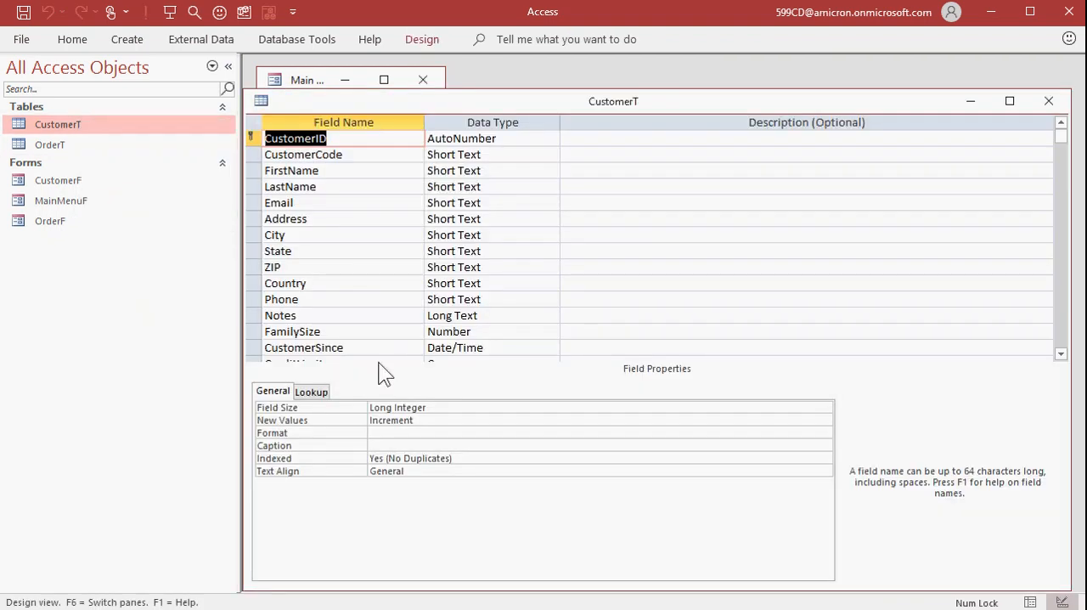
click(302, 155)
text(="C" & Format(Now(),"yymmdd") & Format(Int(Rnd()*1000)
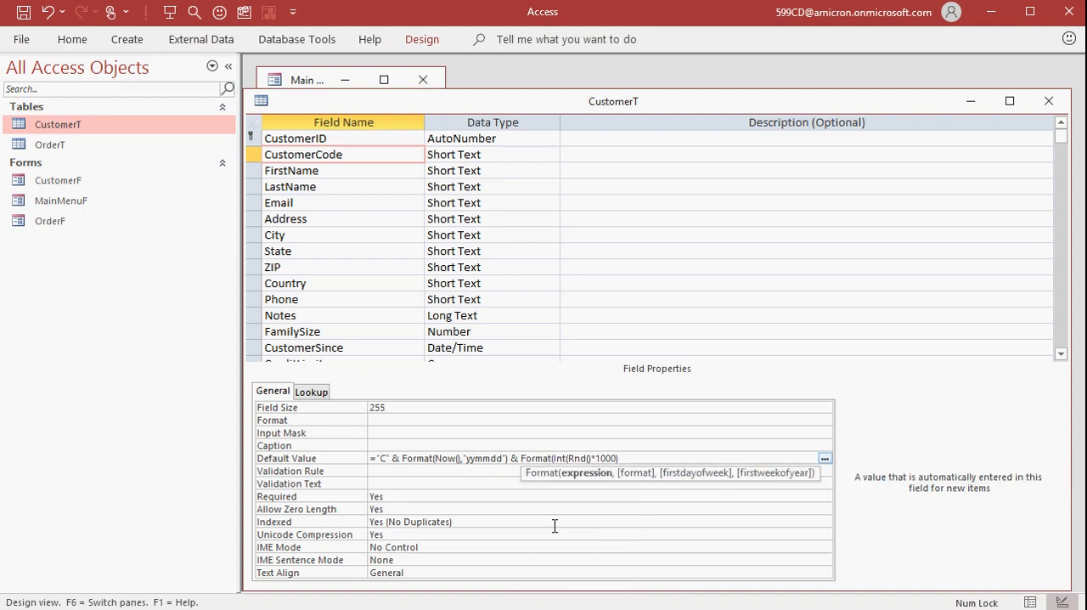
text(,000)
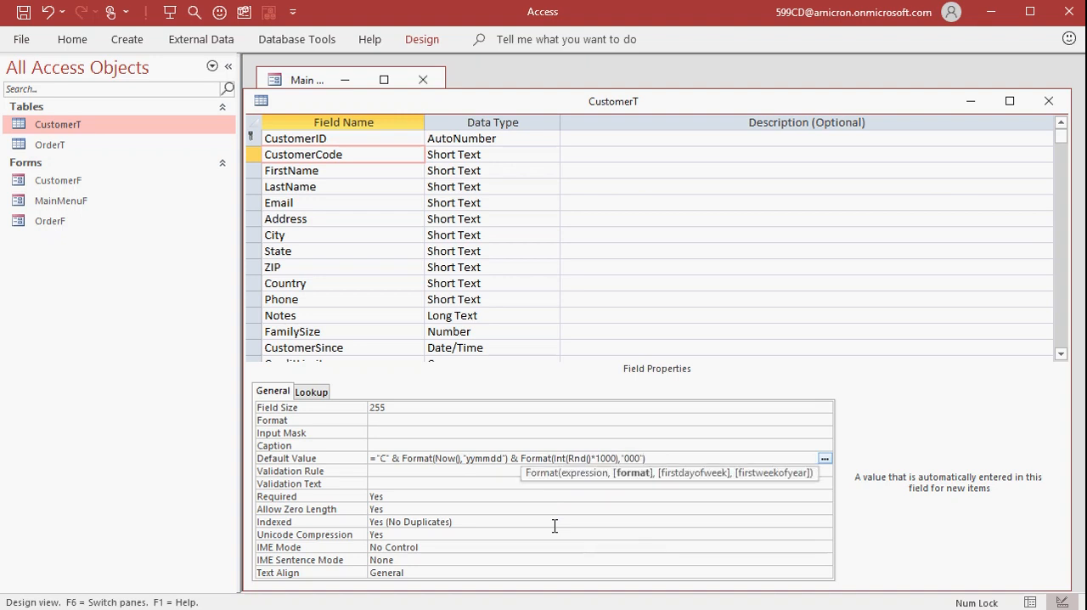
click(595, 471)
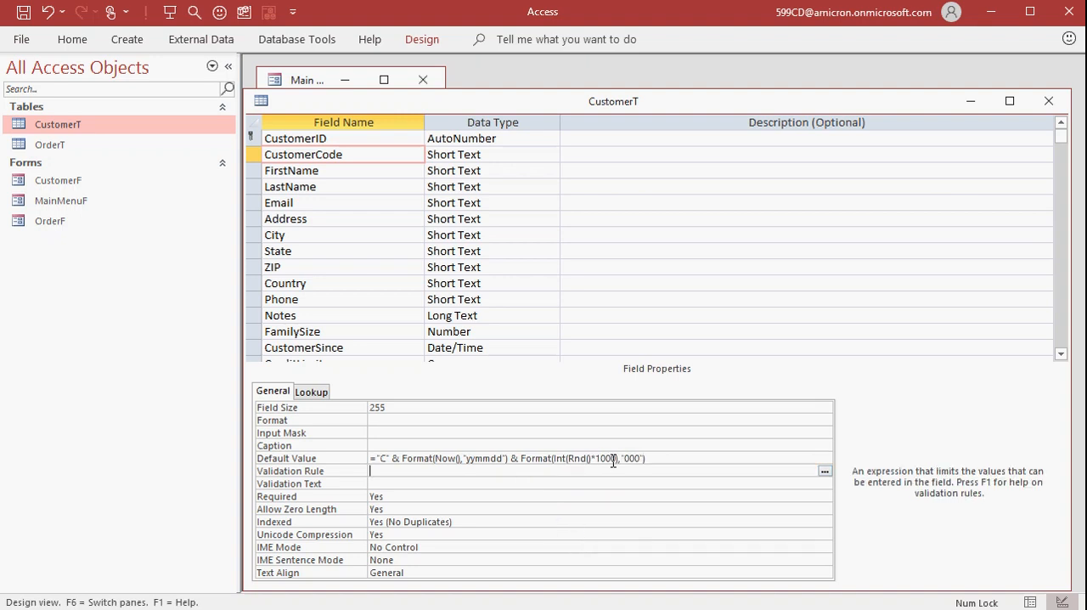
mouse_move(1048, 102)
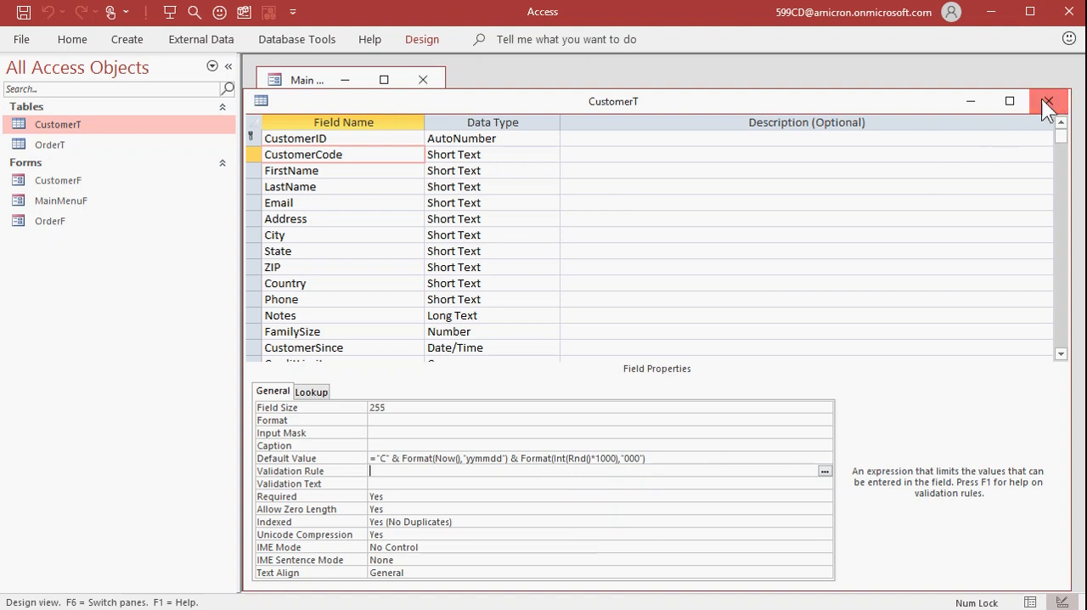
click(1050, 102)
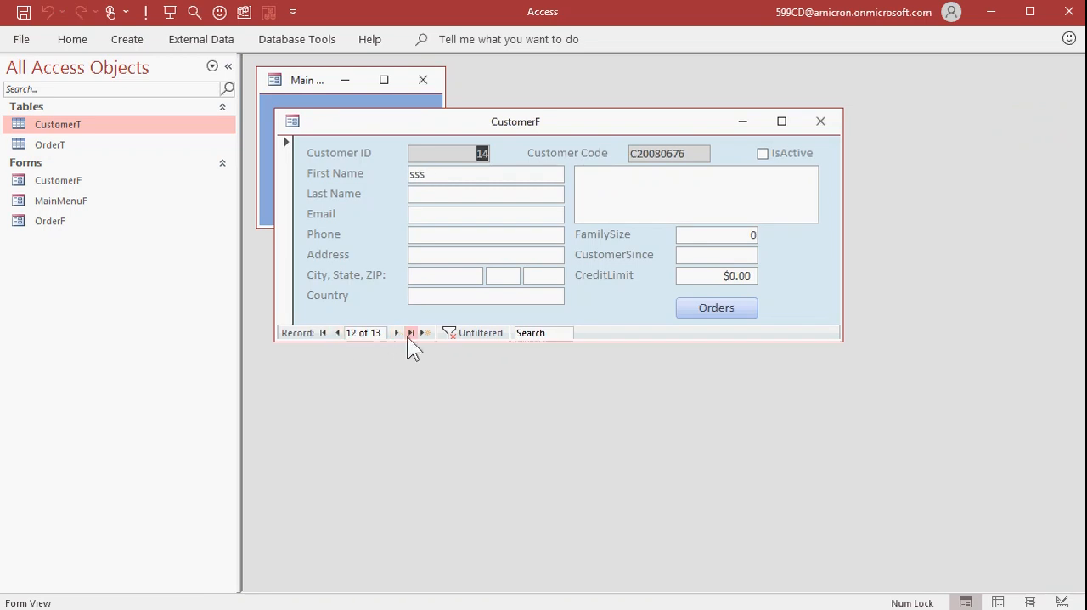
Start a new CustomerF record and add test rows in CustomerT datasheet, each receiving a distinct C200806xxx code
click(819, 121)
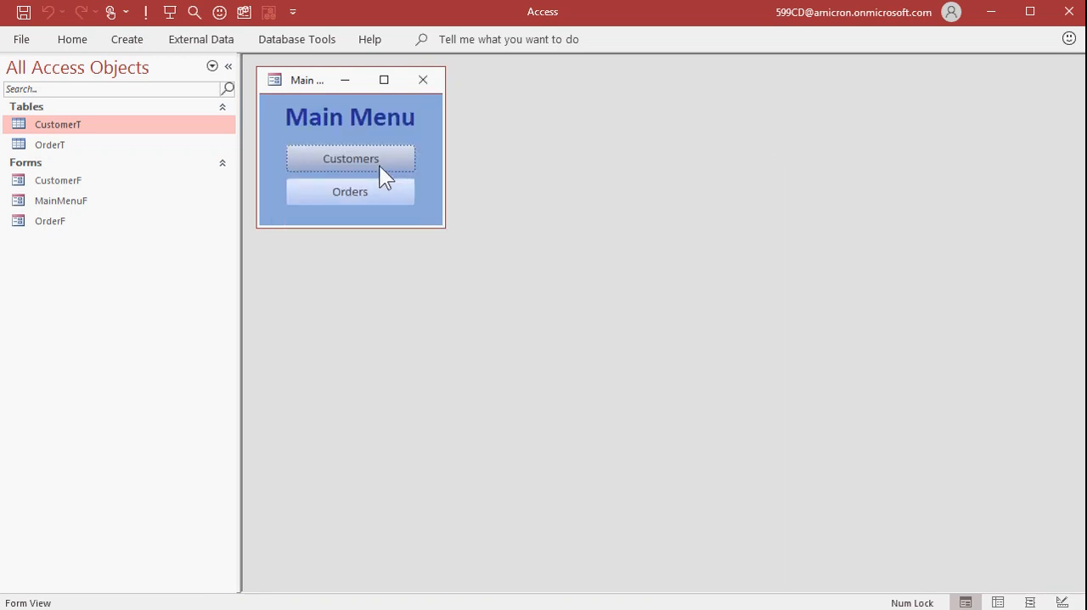
click(350, 160)
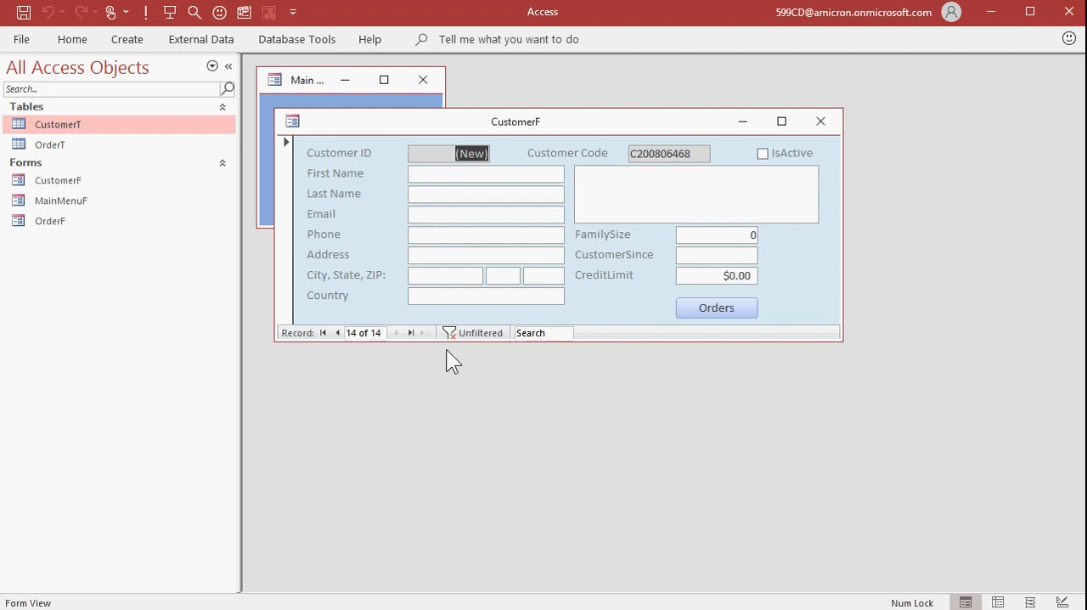
mouse_move(637, 251)
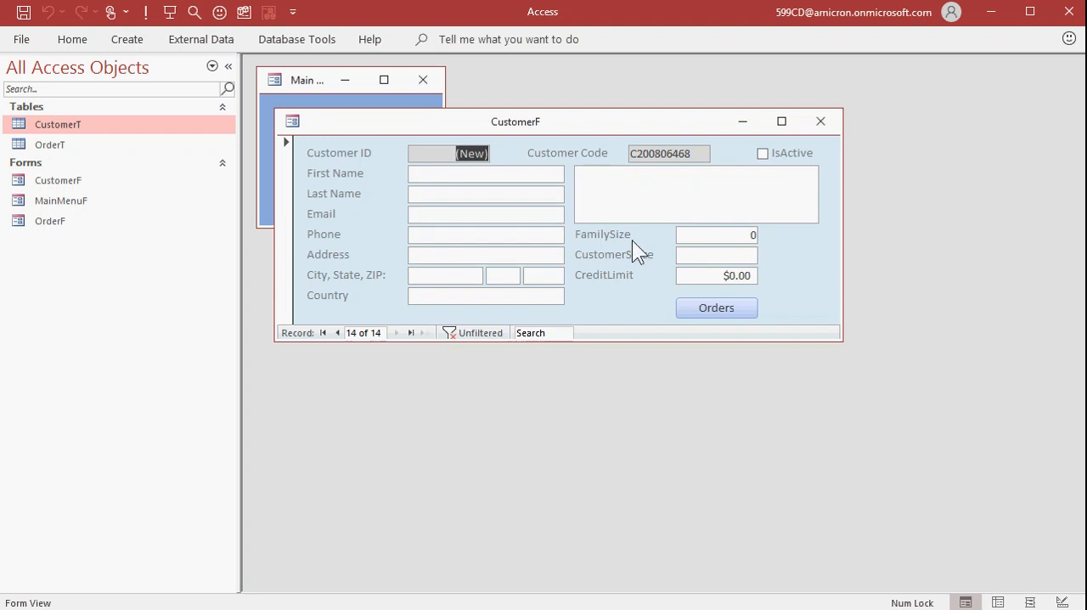
double_click(58, 124)
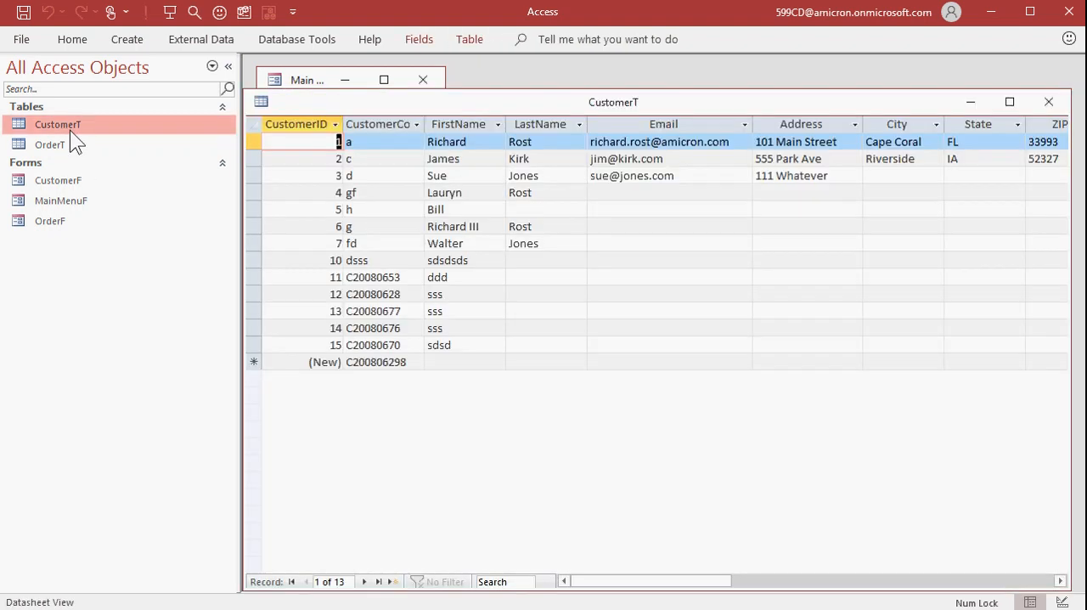
click(466, 362)
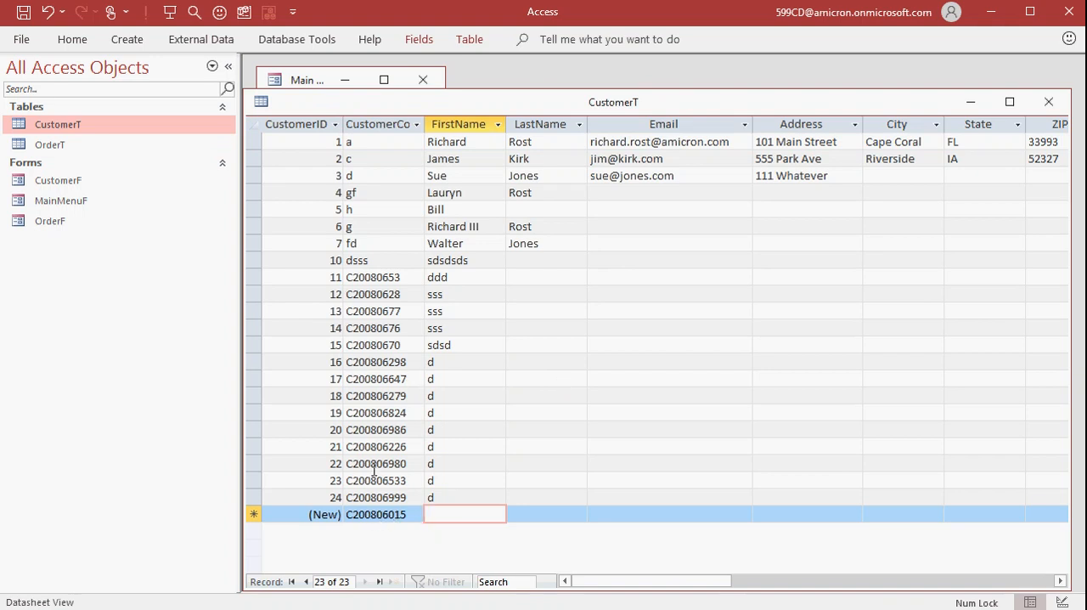
mouse_move(710, 421)
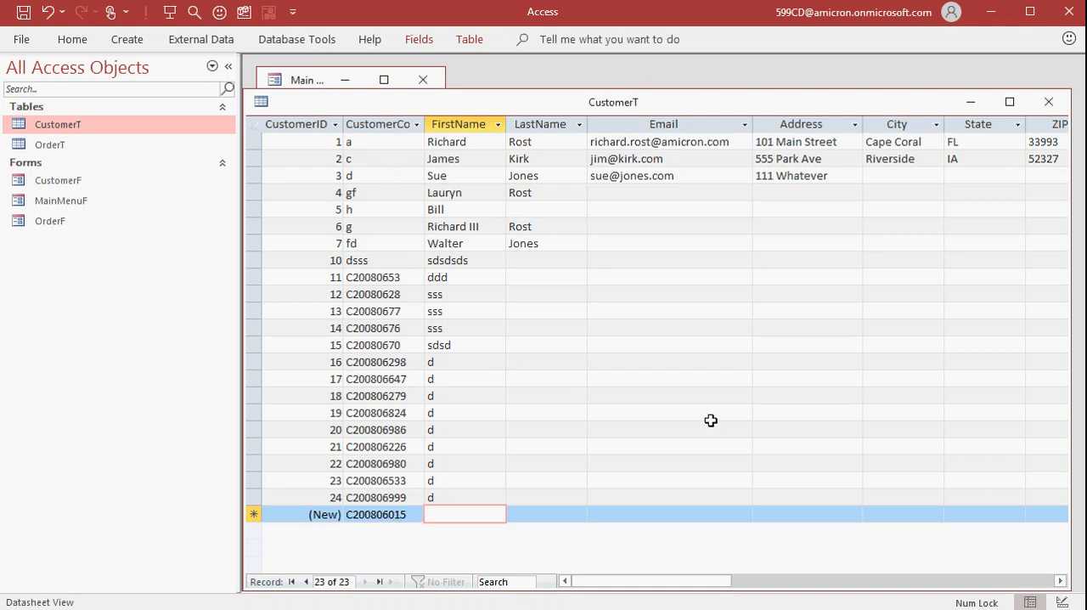